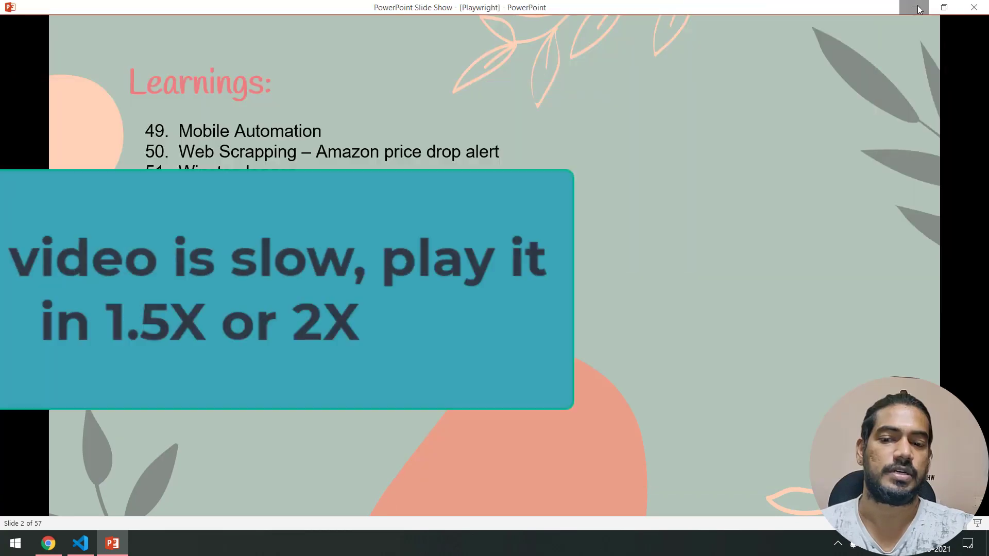
# Minimize the slideshow and select the chromium.launch logger block in the Logger docs example
pyautogui.click(913, 7)
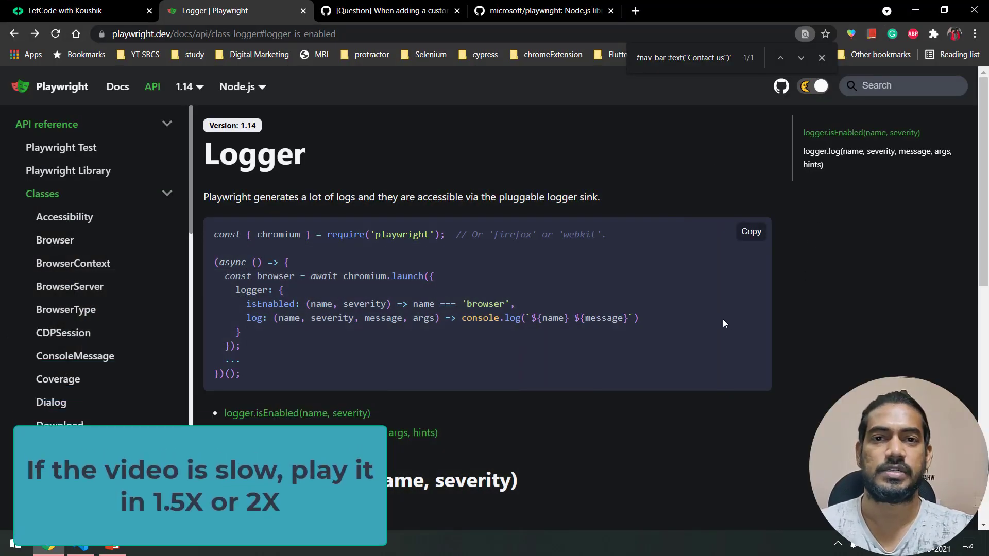
pyautogui.moveTo(92, 549)
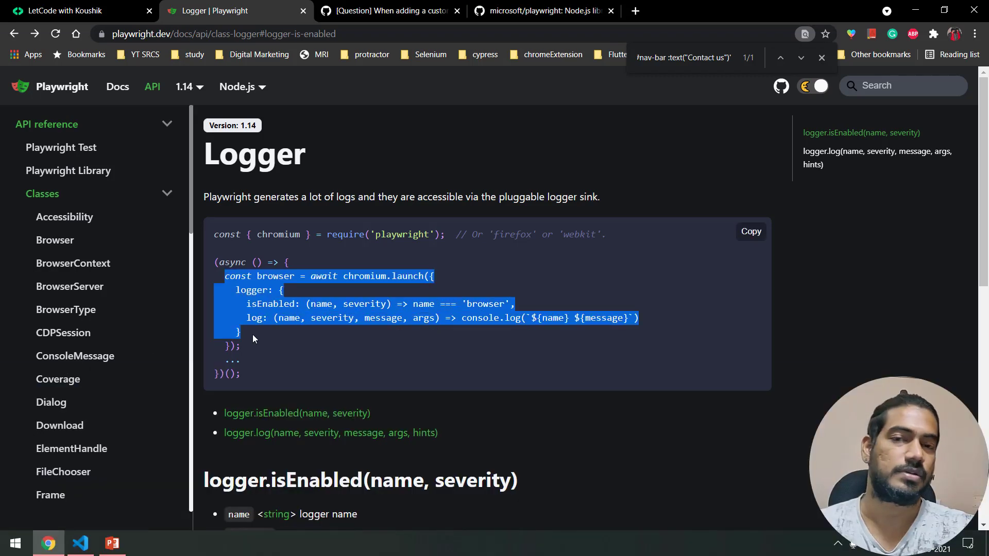
pyautogui.click(79, 542)
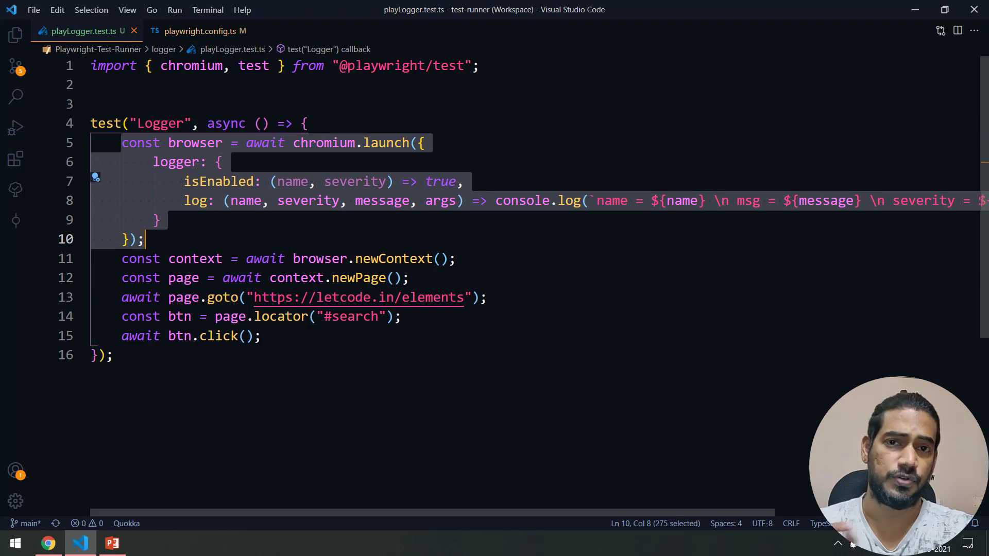
pyautogui.click(416, 258)
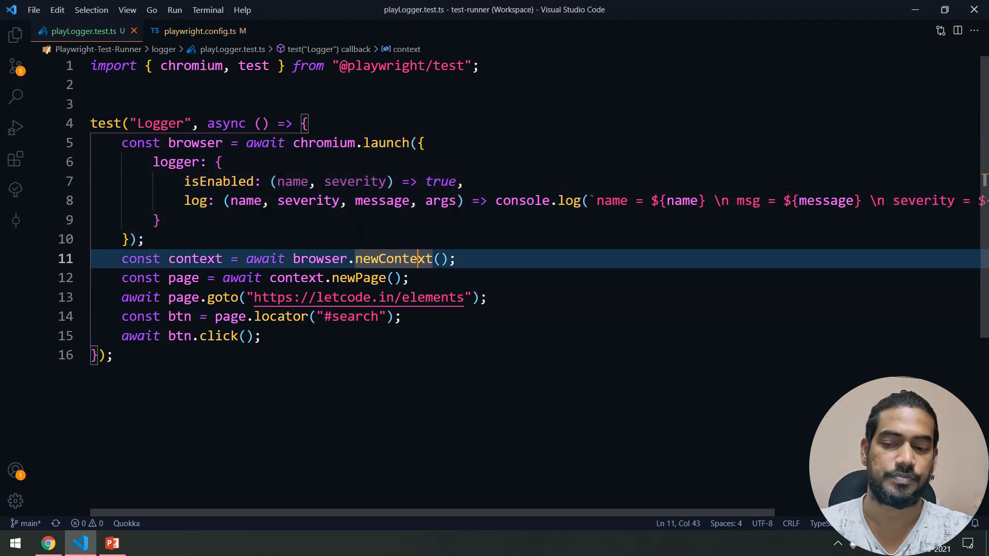
pyautogui.doubleClick(384, 142)
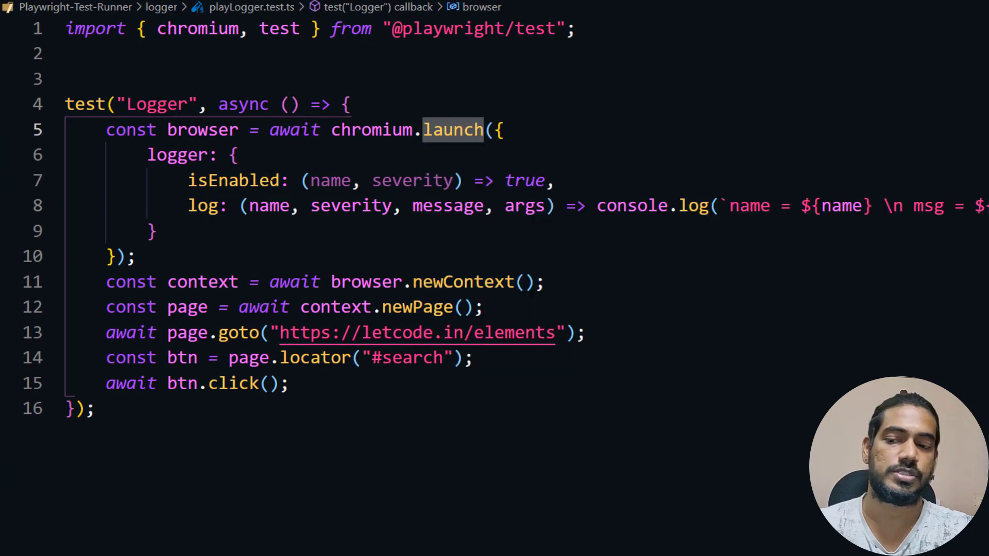
pyautogui.click(132, 256)
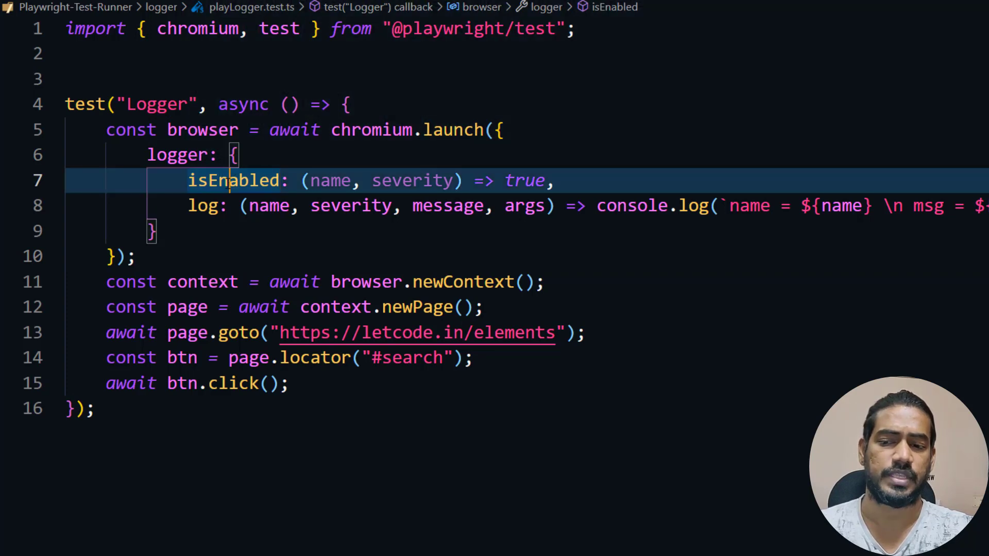
pyautogui.doubleClick(524, 180)
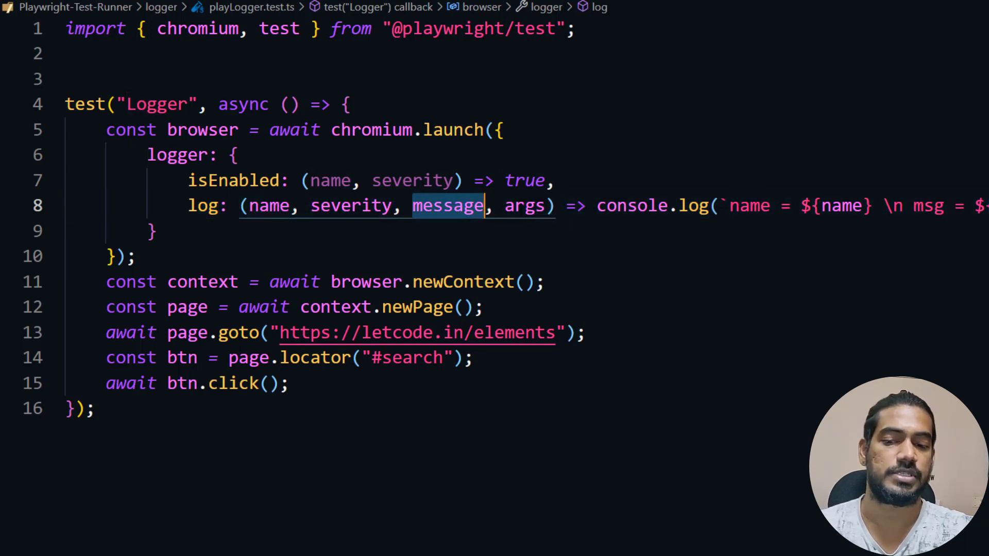
pyautogui.click(152, 230)
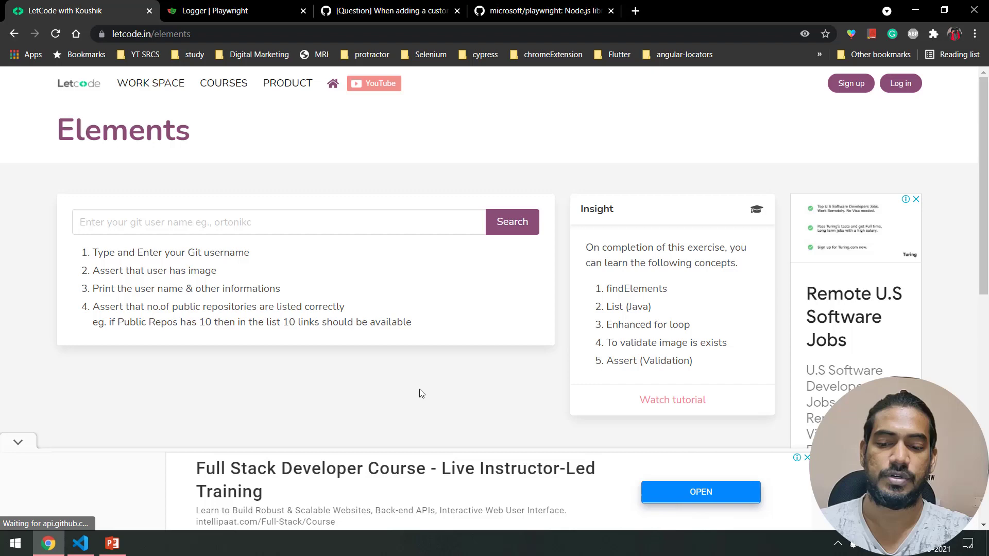
# Open DevTools on letcode Elements to see the 404 error and two warnings, then return to the code
pyautogui.press('F12')
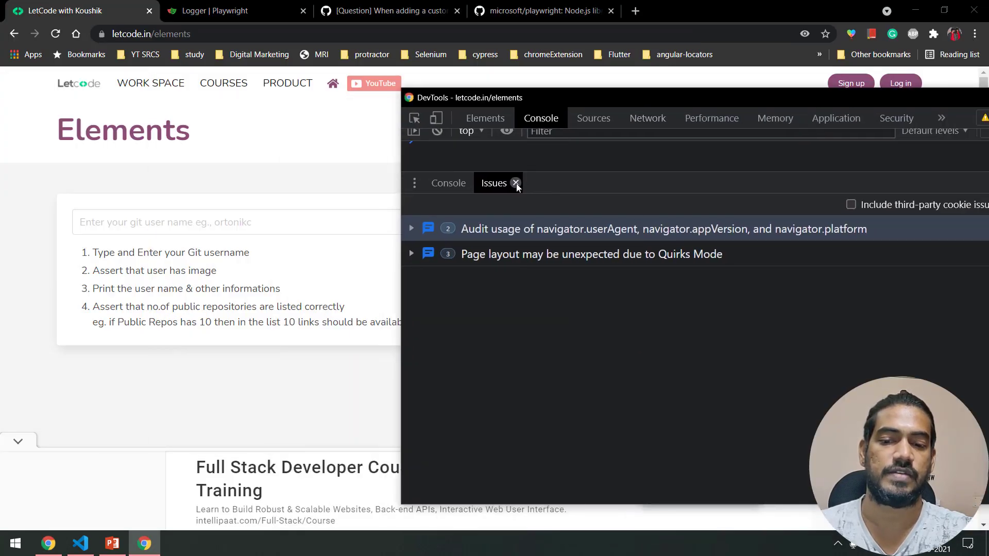
pyautogui.click(515, 183)
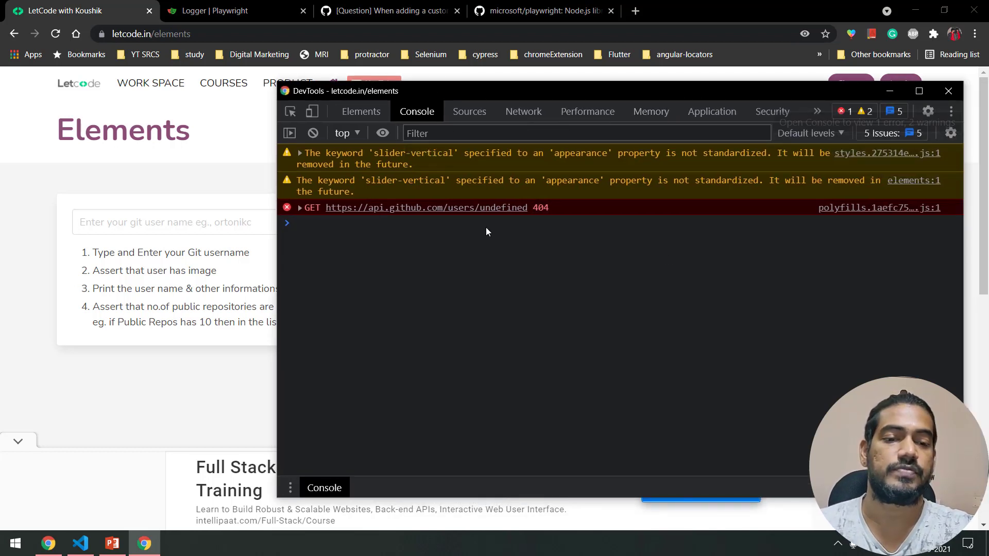
pyautogui.moveTo(882, 112)
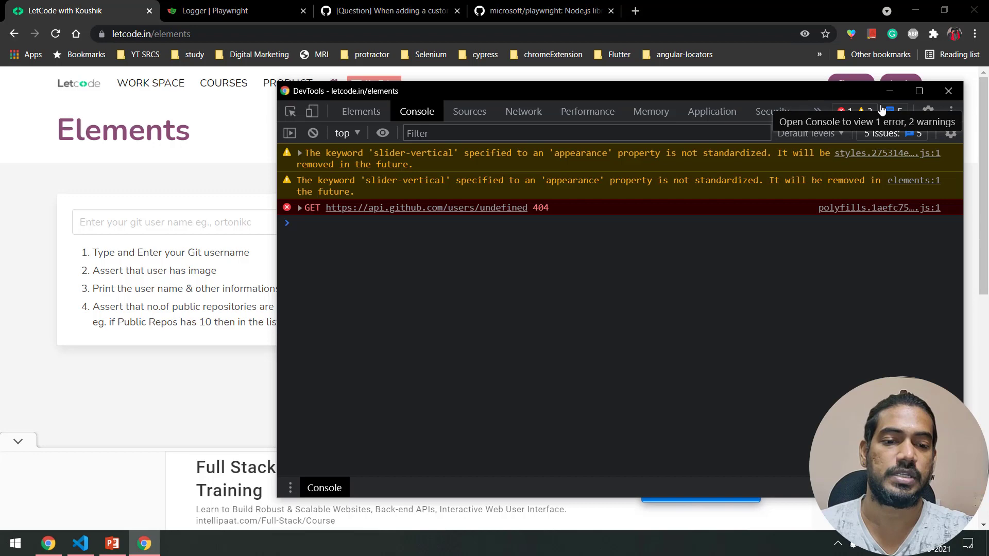
pyautogui.click(79, 543)
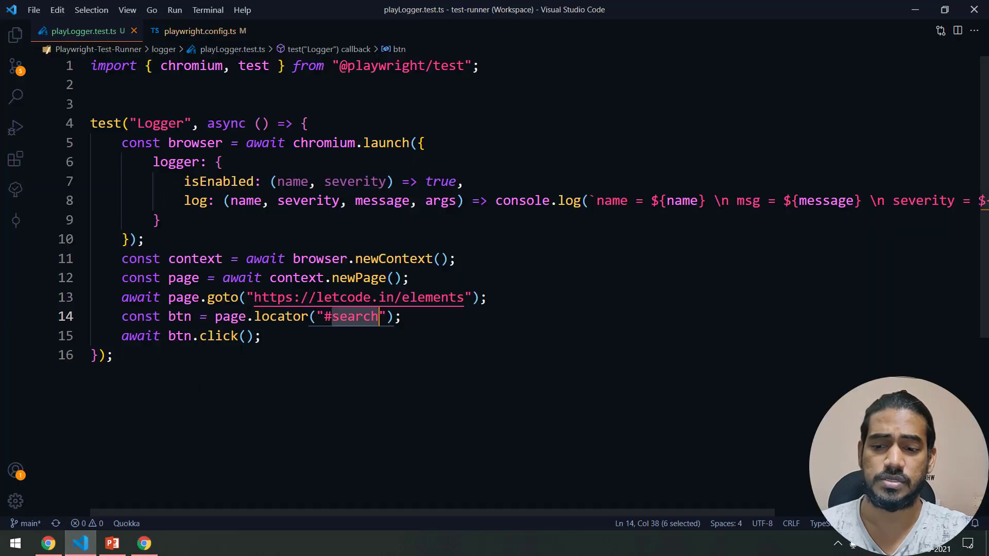
# Highlight the #search locator and the navigation and search-button lines in the Logger test
pyautogui.doubleClick(176, 162)
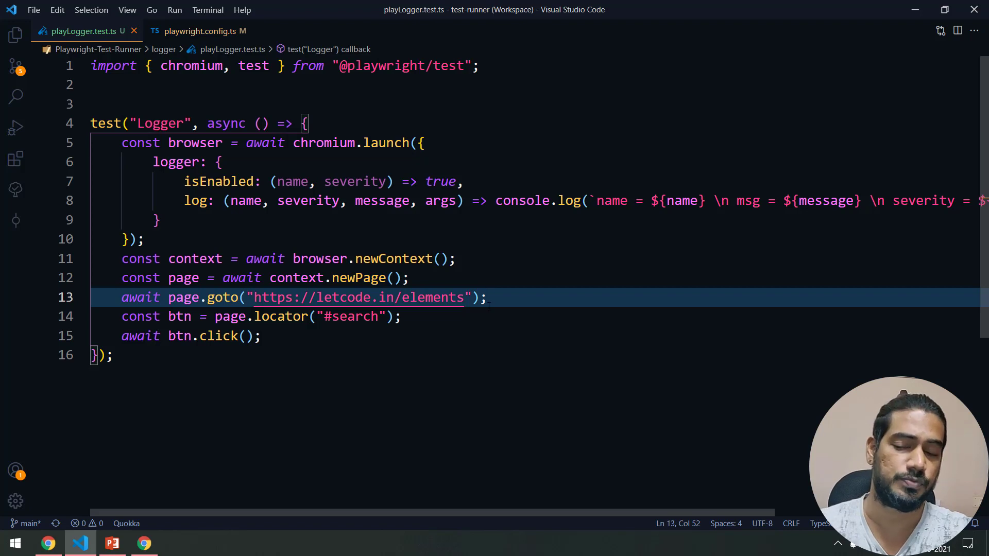
pyautogui.click(402, 316)
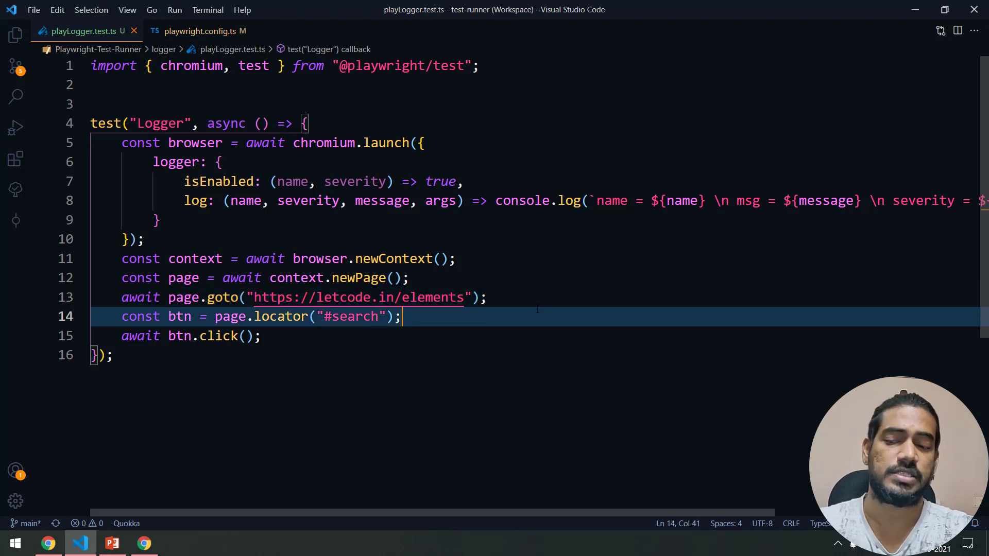
pyautogui.click(262, 335)
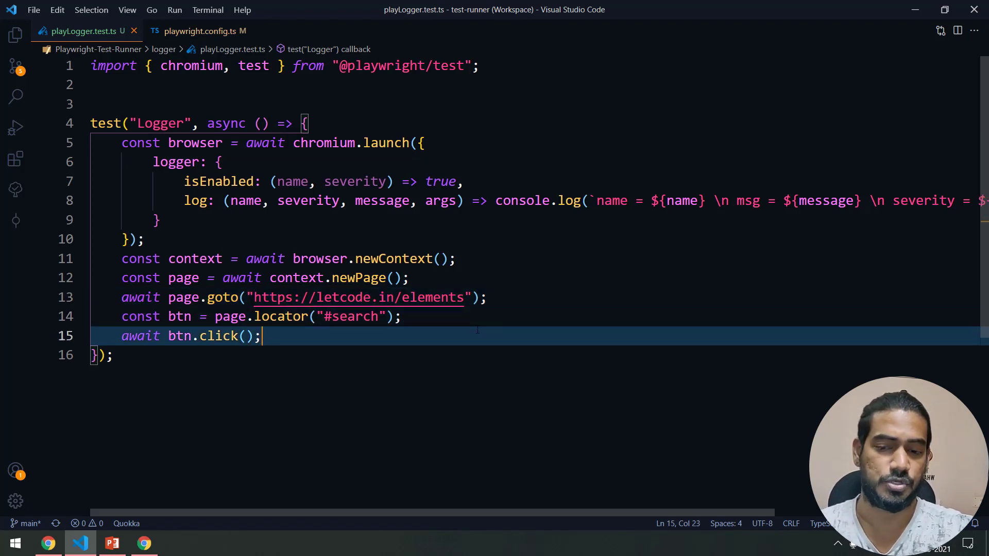
pyautogui.click(399, 316)
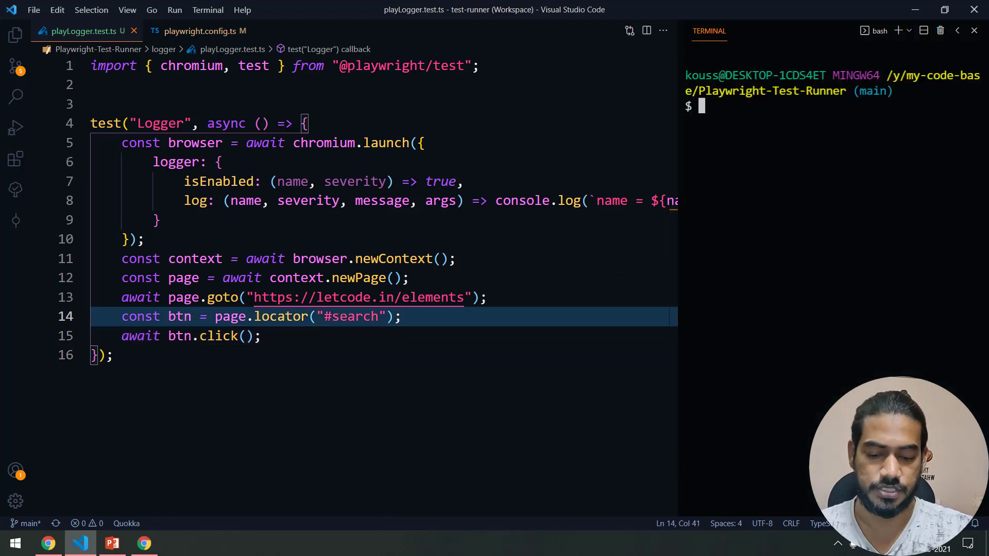
# Run npm test and check testMatch in playwright.config.ts before returning to the test
pyautogui.write('npm tes')
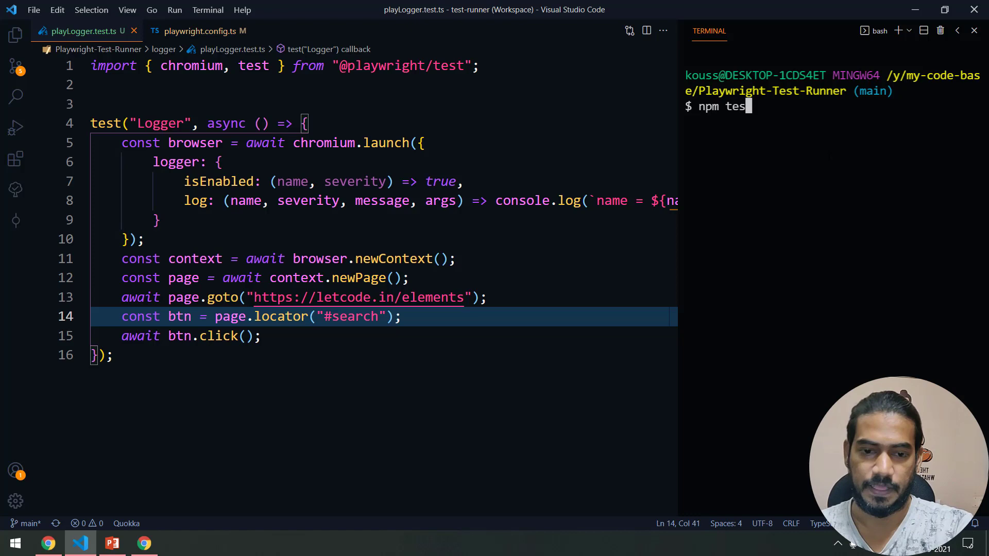
pyautogui.press('Return')
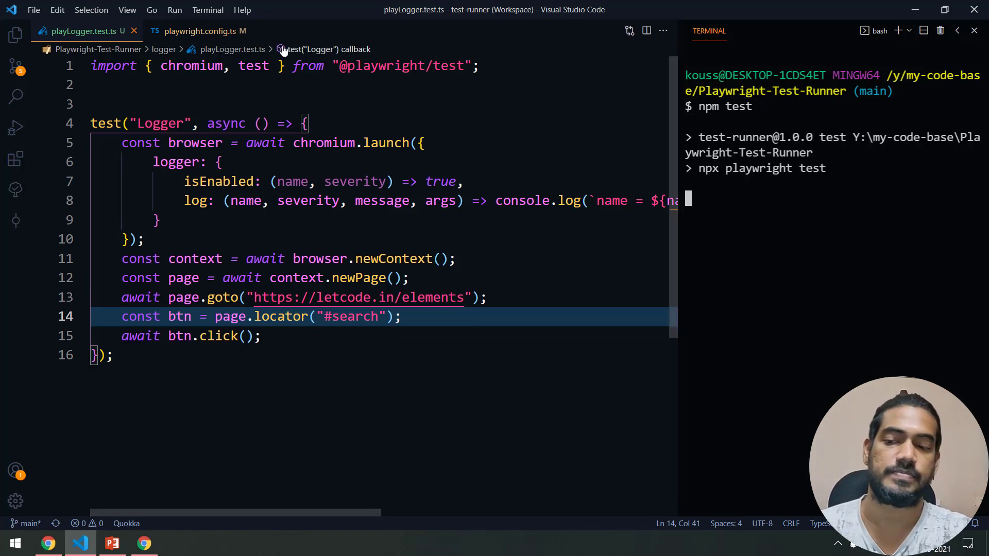
pyautogui.click(203, 31)
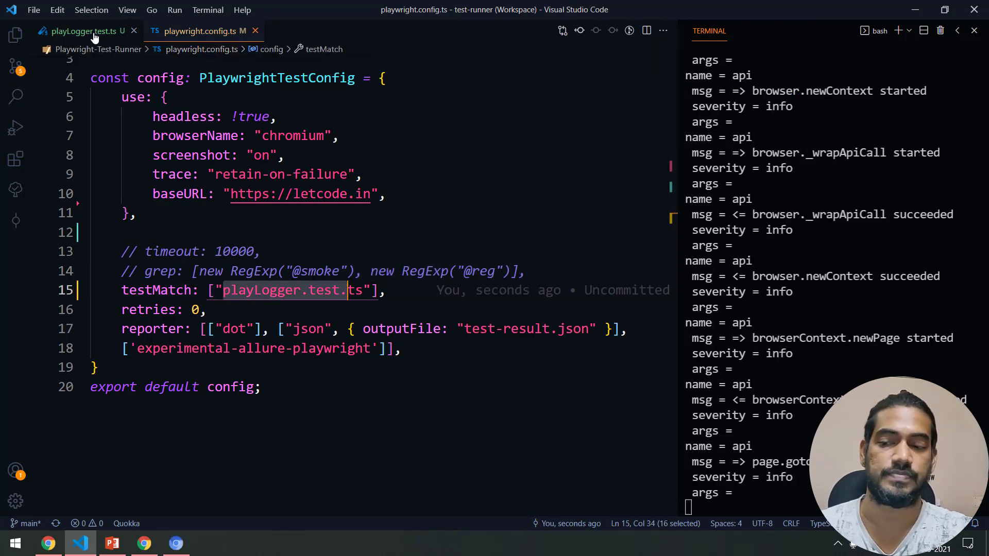
pyautogui.click(79, 31)
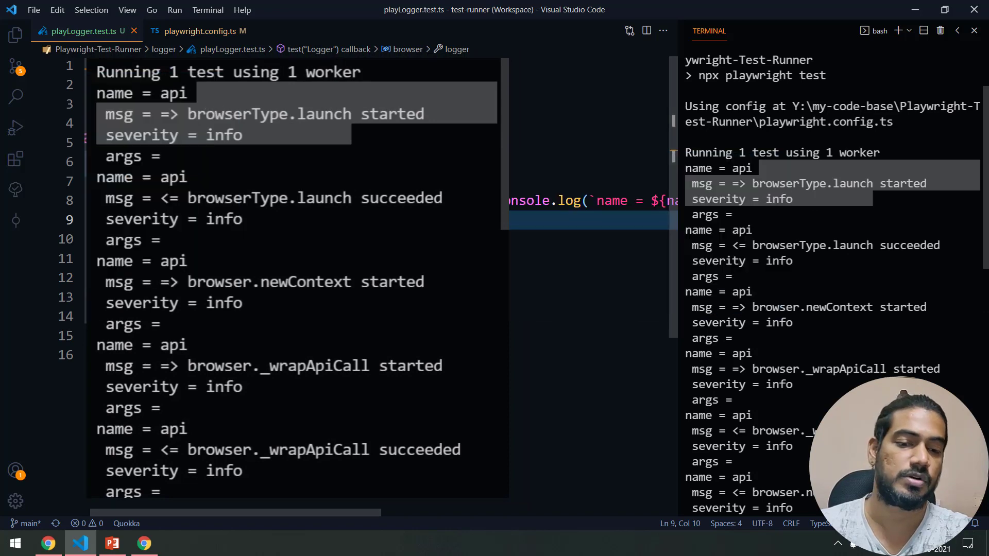
# Scroll through the api log output, then close the terminal panel
pyautogui.scroll(-3)
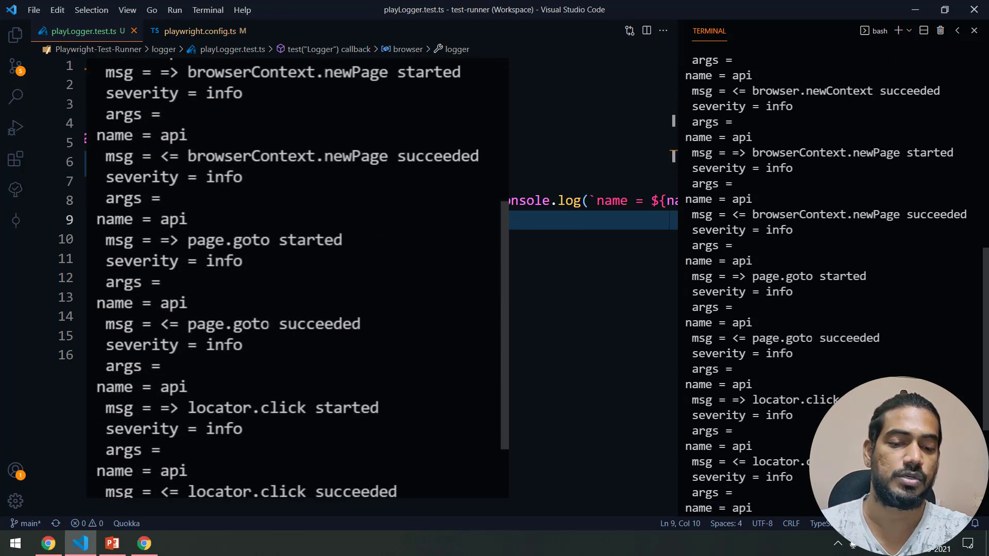
pyautogui.doubleClick(252, 323)
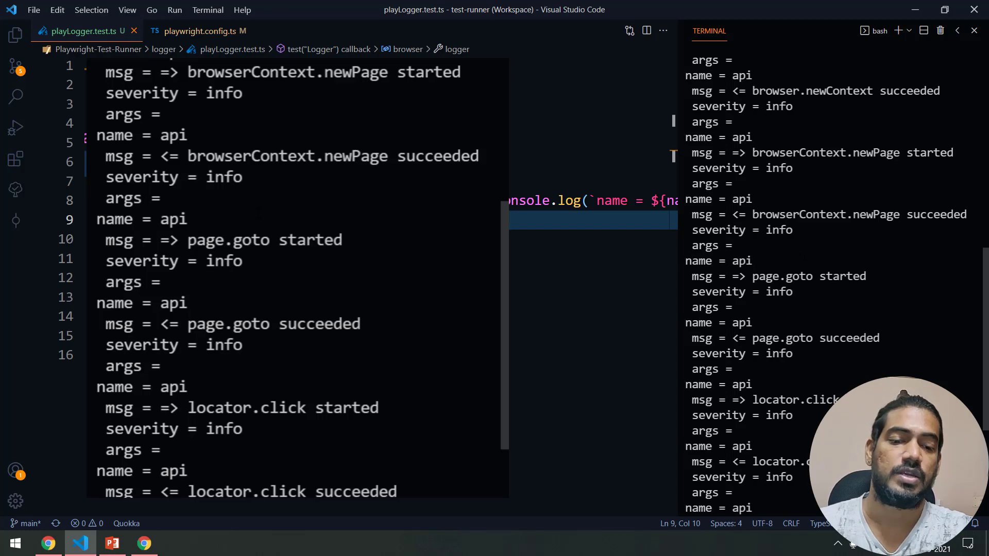
pyautogui.click(582, 278)
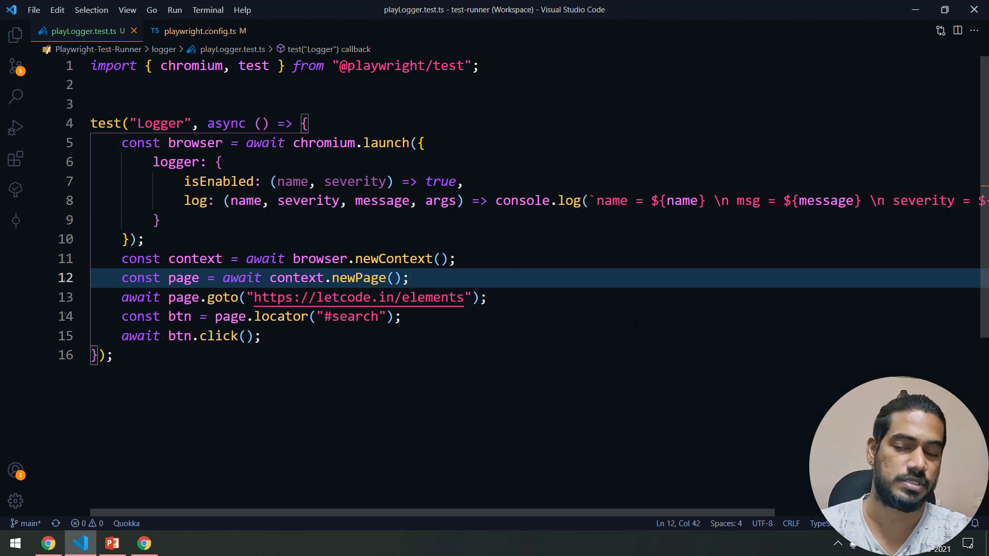
pyautogui.click(48, 542)
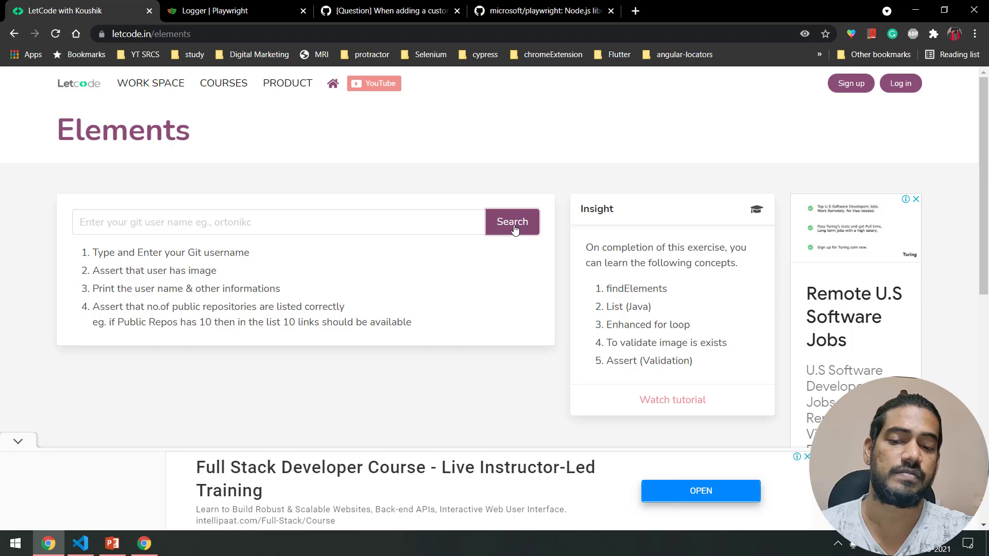
pyautogui.moveTo(314, 306)
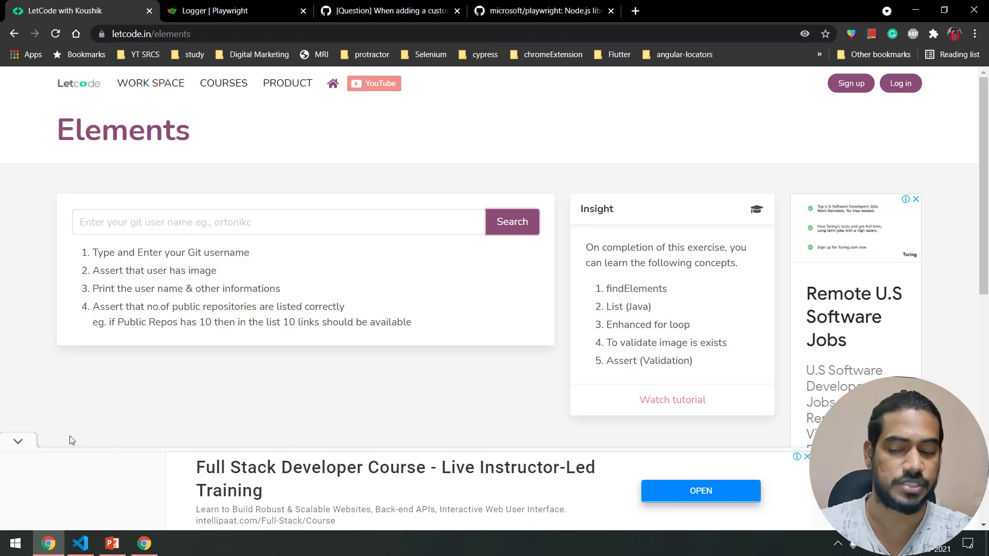
pyautogui.press('F12')
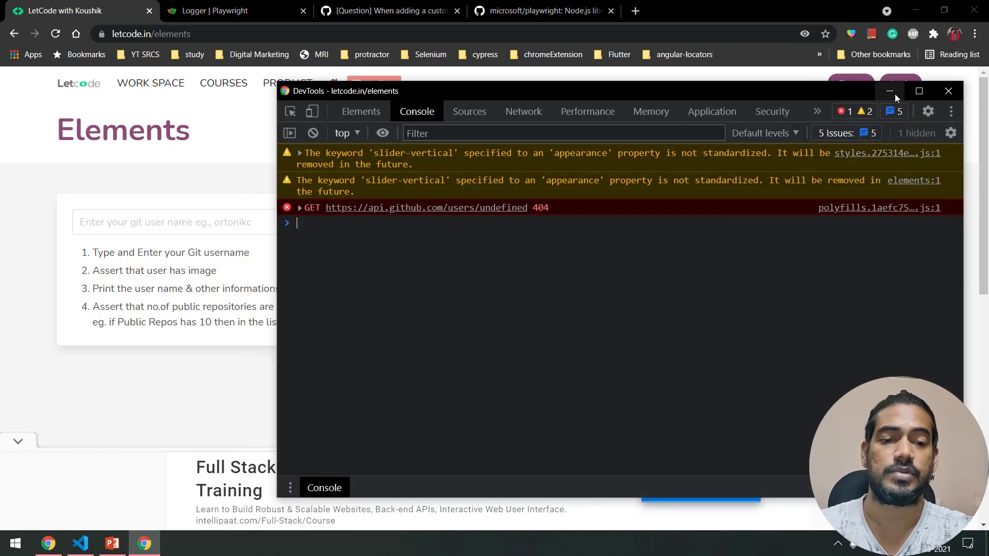
pyautogui.click(890, 90)
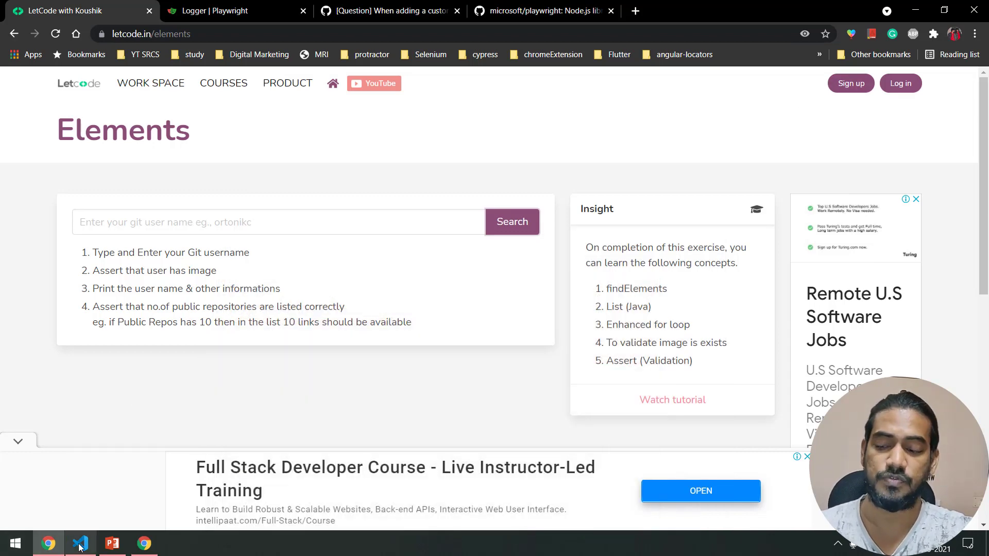
pyautogui.click(80, 542)
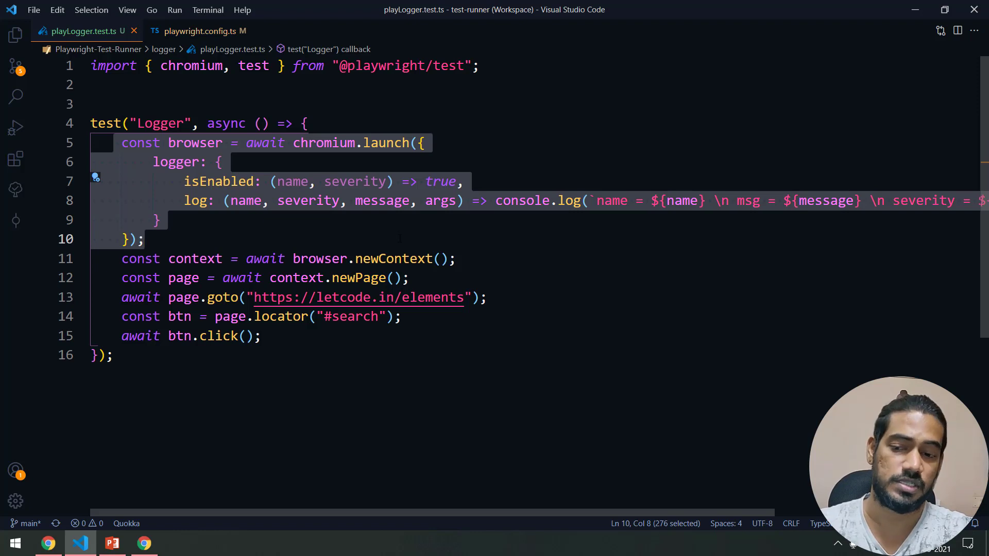
# Comment out the manual browser, context and page lines and give the Logger test { page }
pyautogui.press('Ctrl+/')
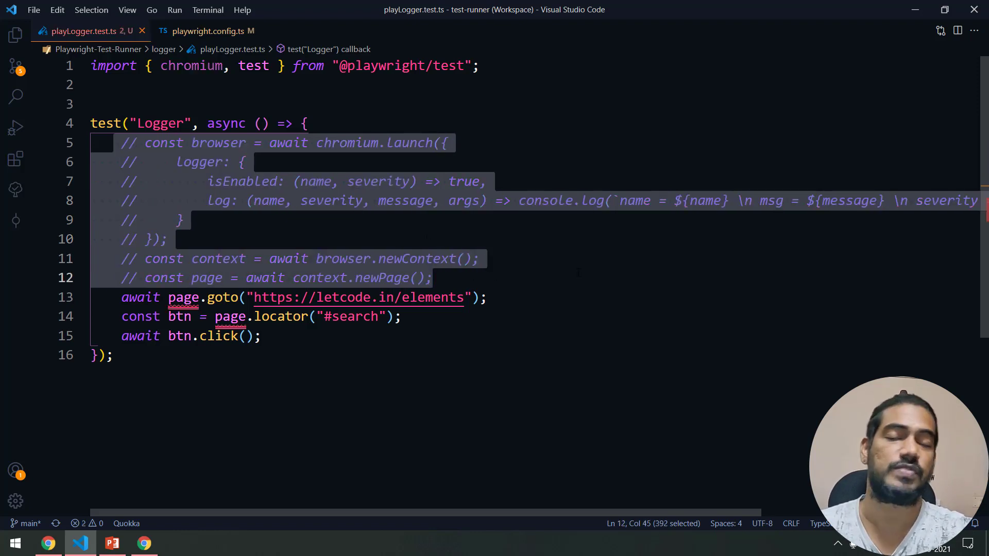
pyautogui.click(259, 123)
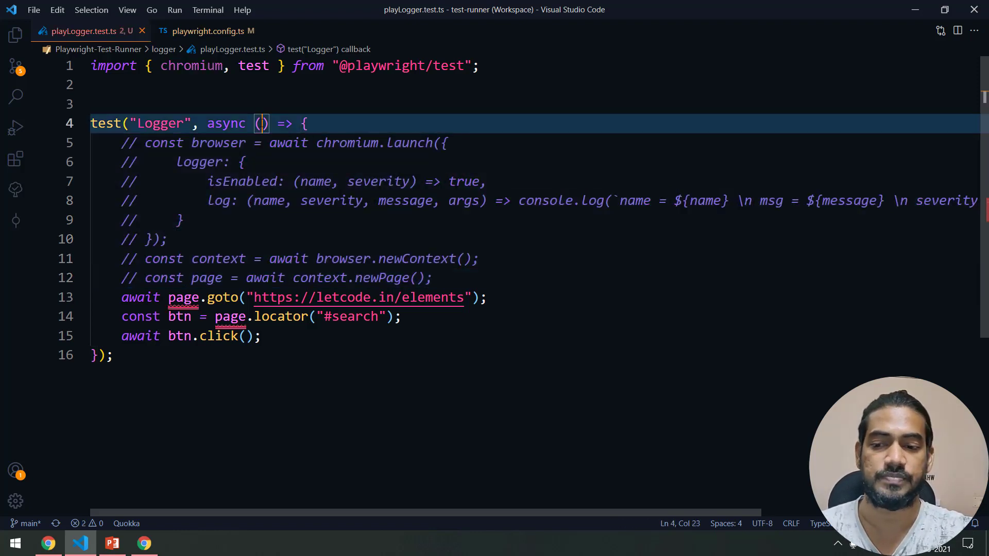
pyautogui.write('{ page')
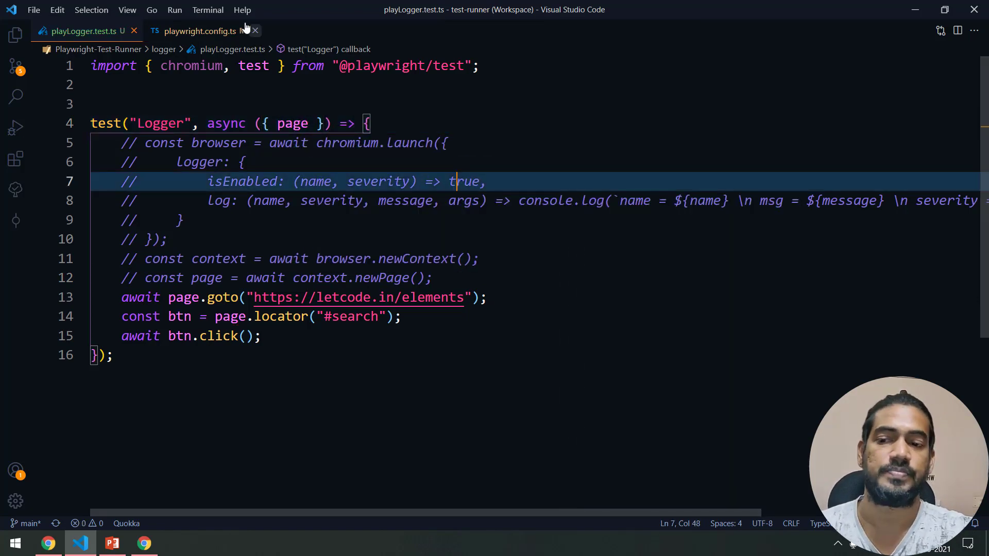
pyautogui.click(201, 31)
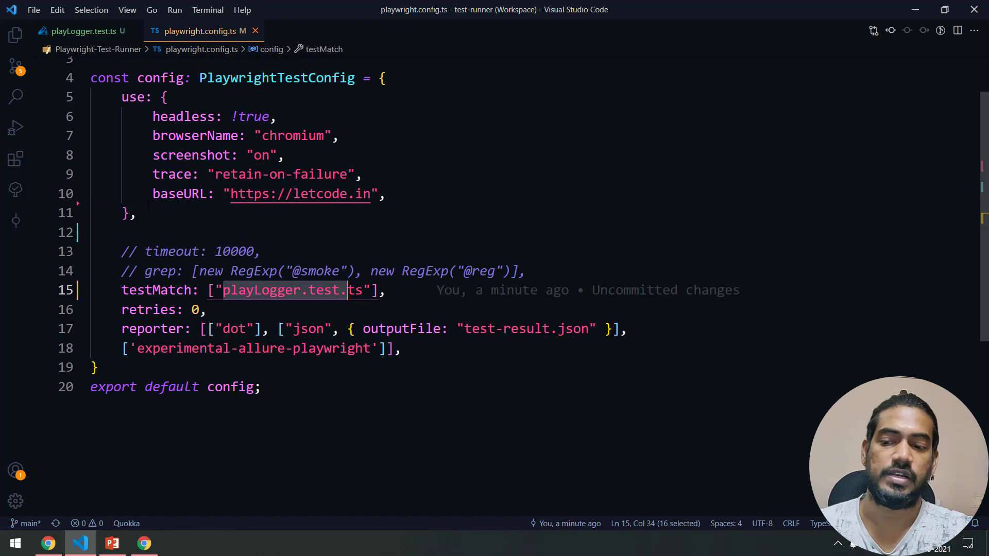
# Add a launchOptions logger with isEnabled and log callbacks, copying log parameters from the test
pyautogui.click(129, 213)
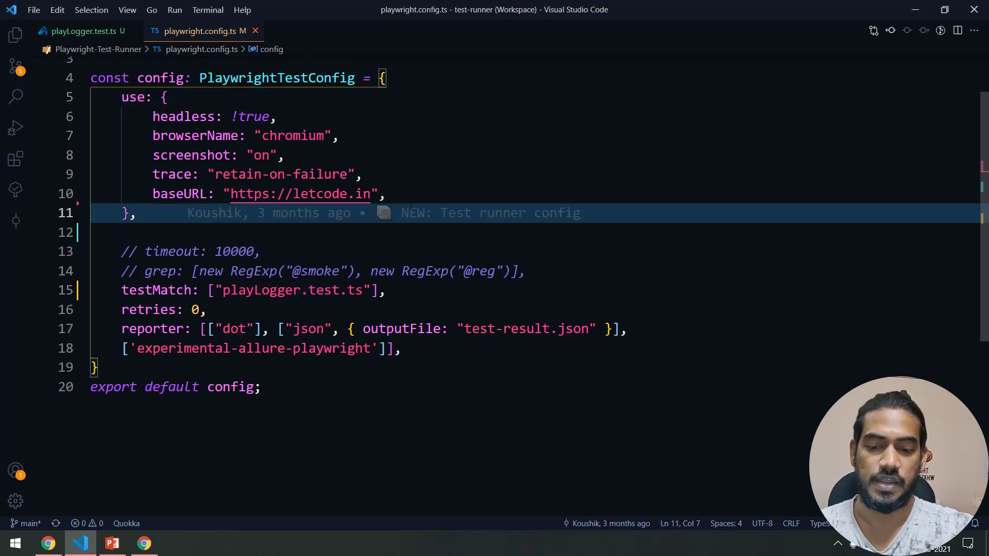
pyautogui.write('lo')
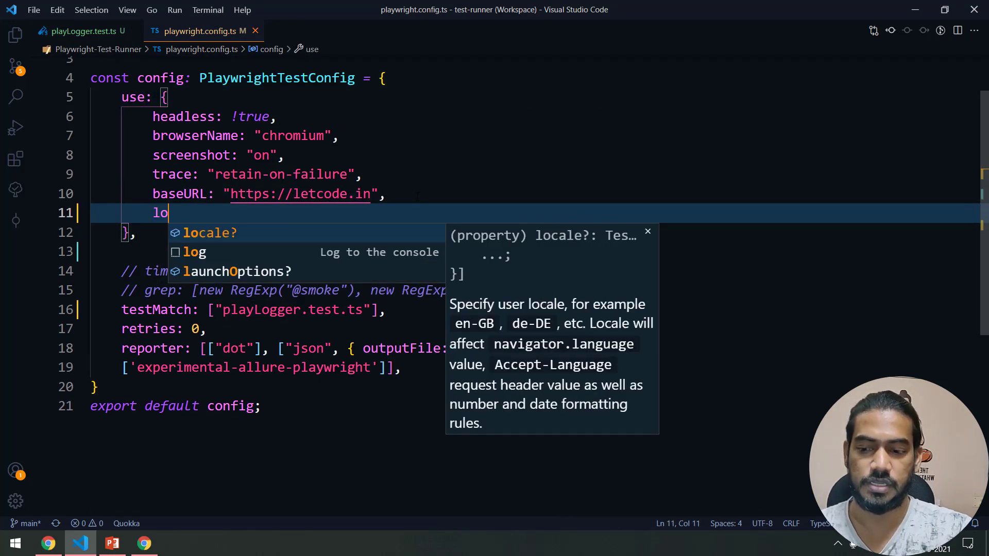
pyautogui.press('Backspace')
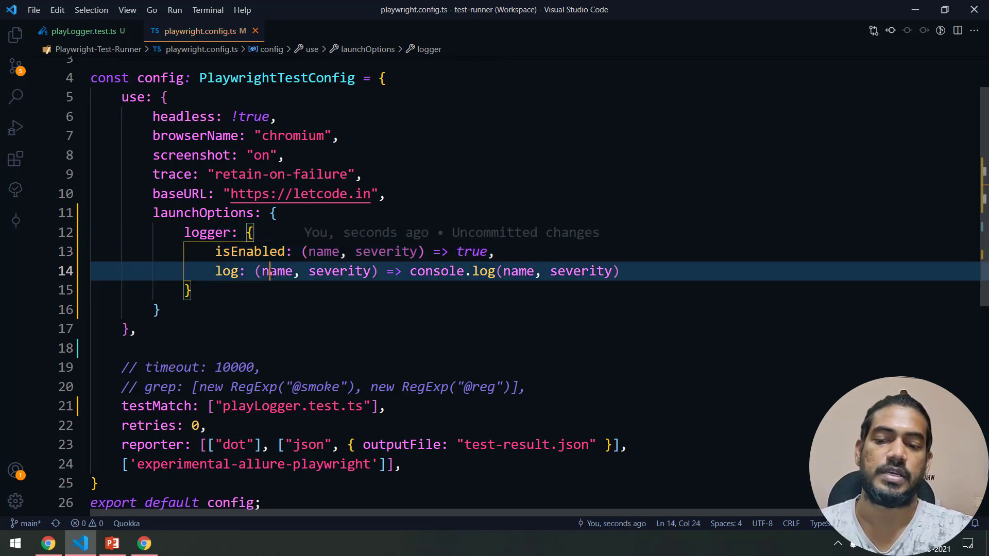
pyautogui.click(81, 31)
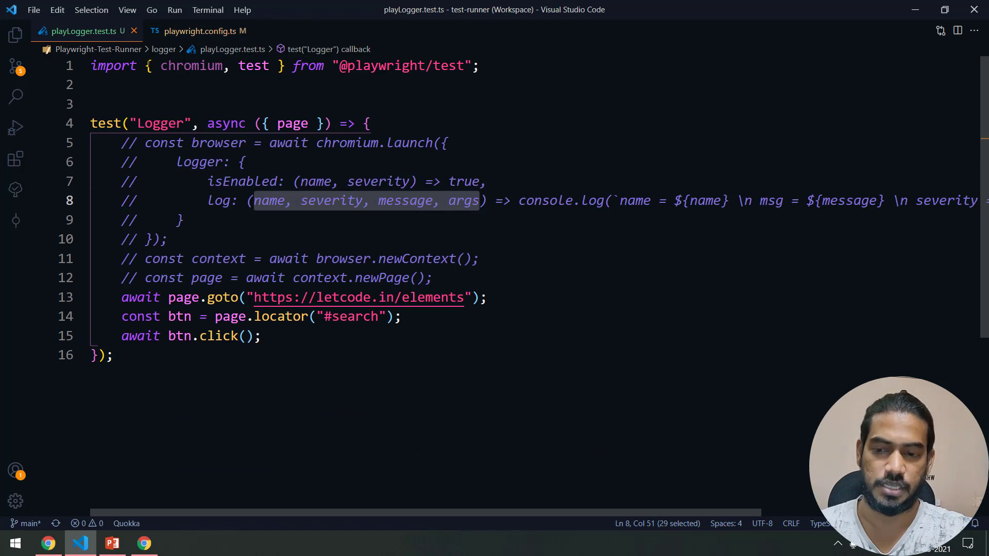
pyautogui.click(205, 30)
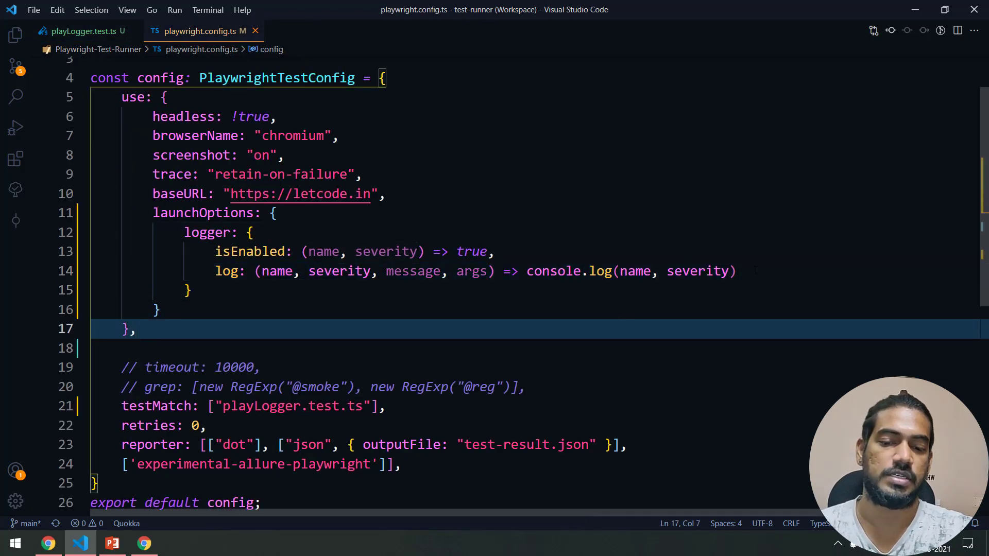
pyautogui.click(495, 252)
pyautogui.write('npm test')
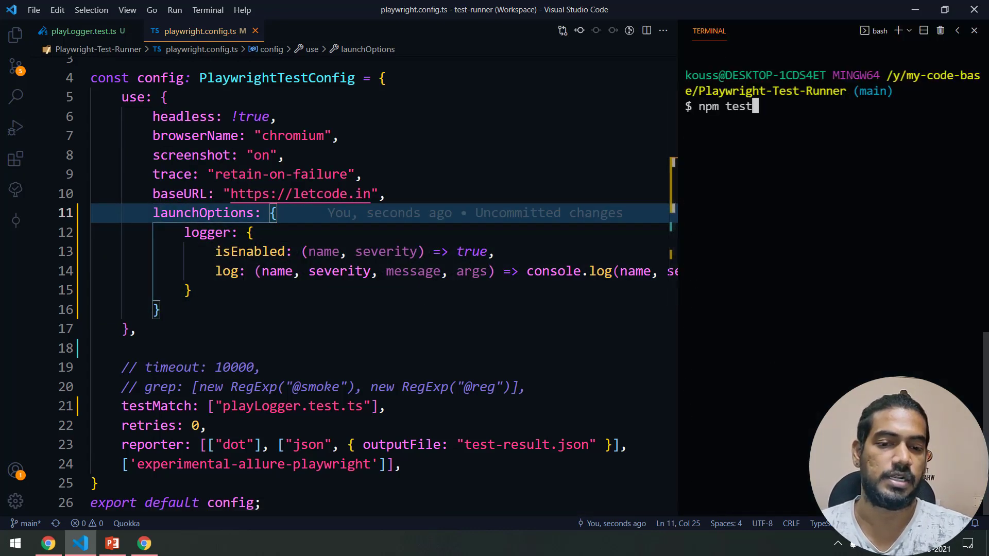
# Run npm test, view the launched letcode Elements browser, then switch to the regular Chrome window
pyautogui.press('Return')
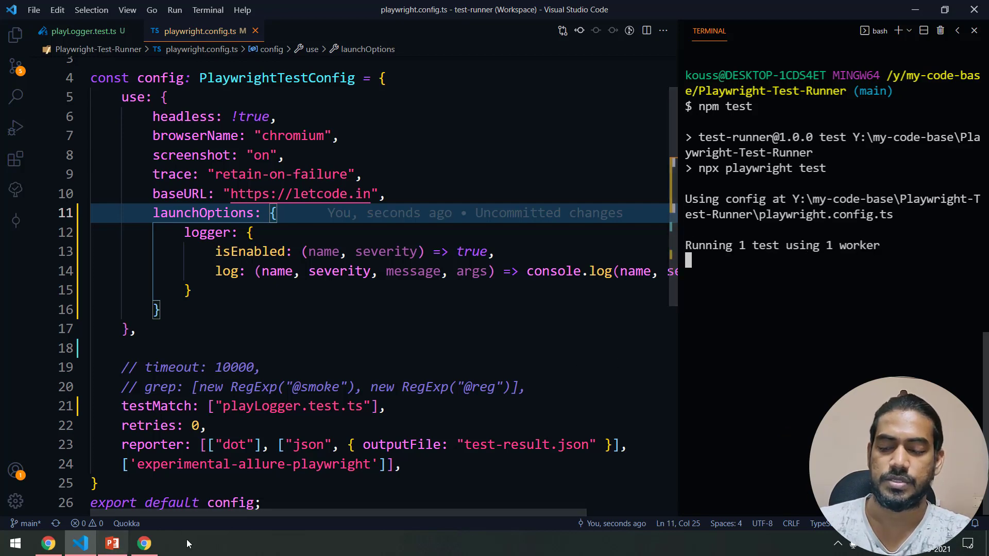
pyautogui.click(176, 543)
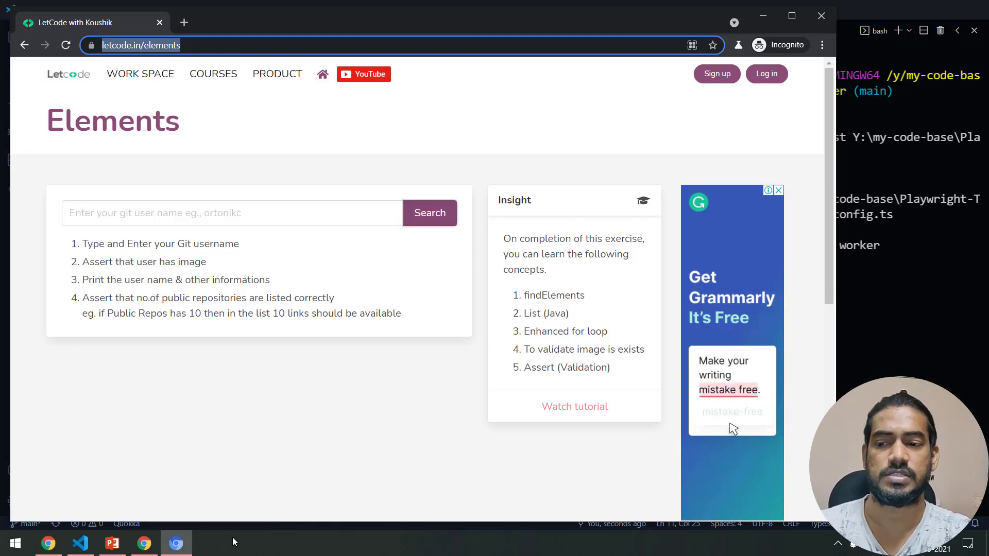
pyautogui.click(80, 543)
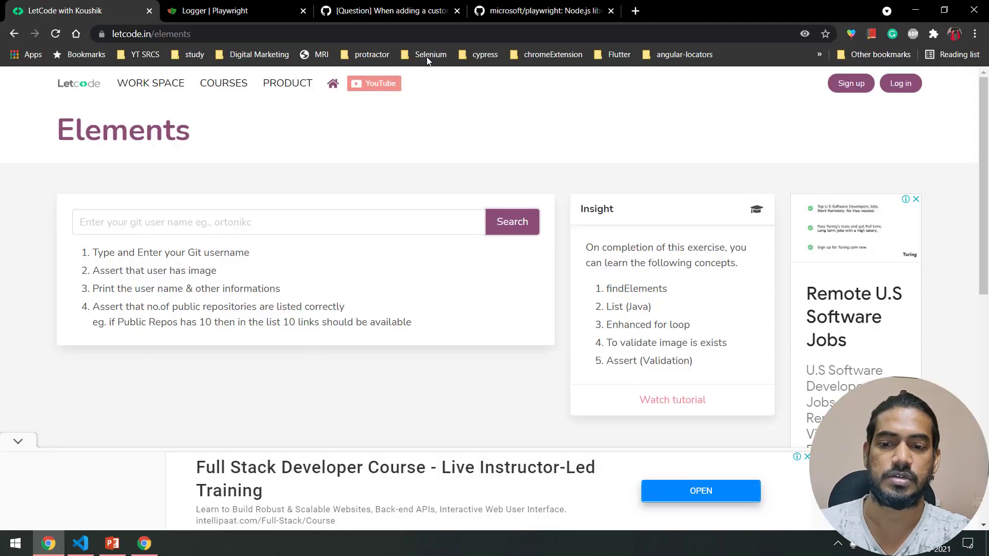
# Read GitHub issue #8691 about launch-option loggers producing no logs, closed by fix #8697
pyautogui.click(390, 11)
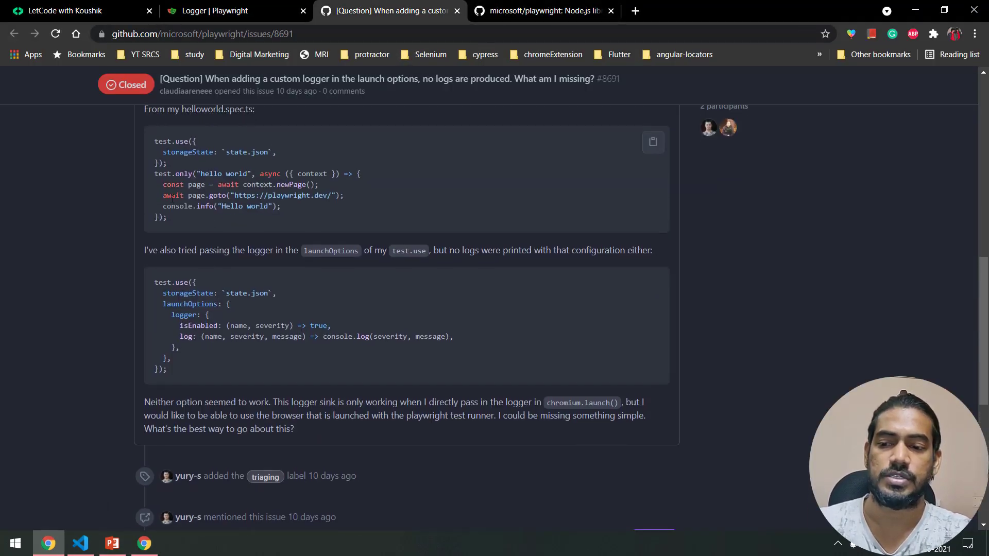
pyautogui.scroll(3)
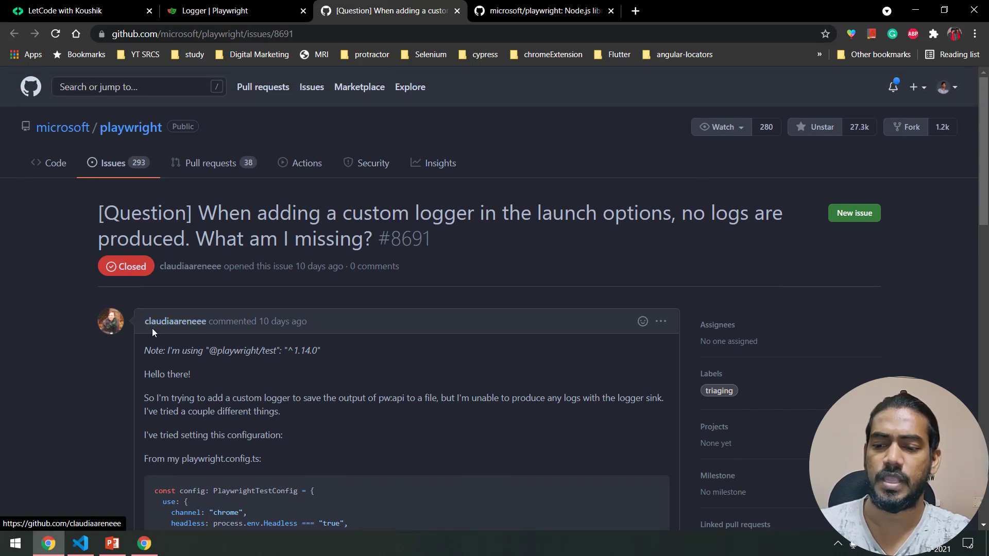
pyautogui.moveTo(51, 387)
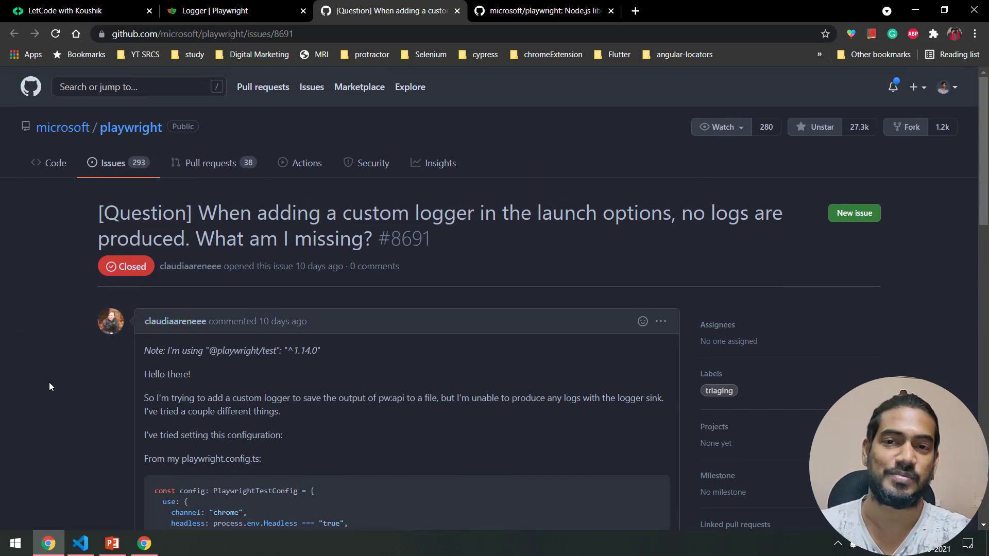
pyautogui.scroll(-3)
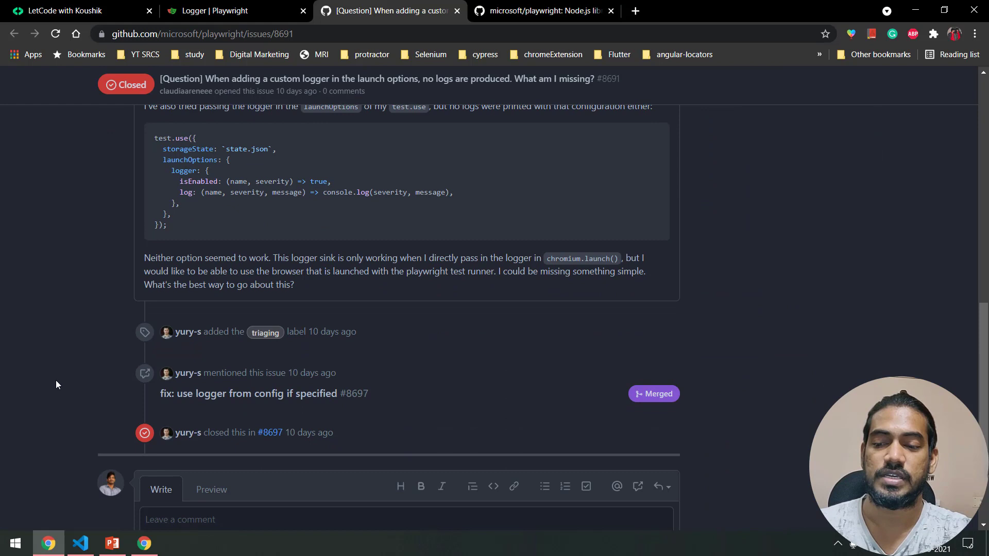
pyautogui.scroll(-3)
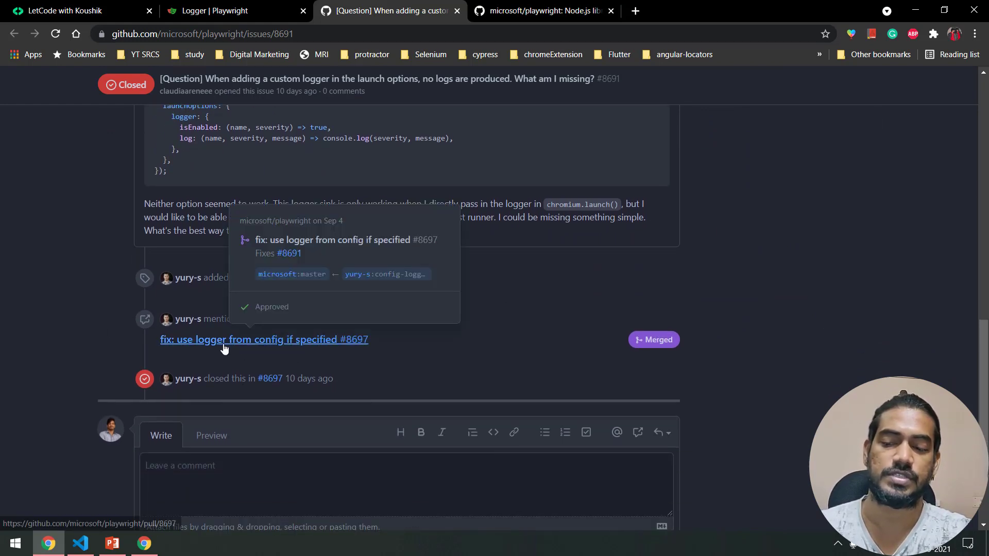
pyautogui.moveTo(303, 350)
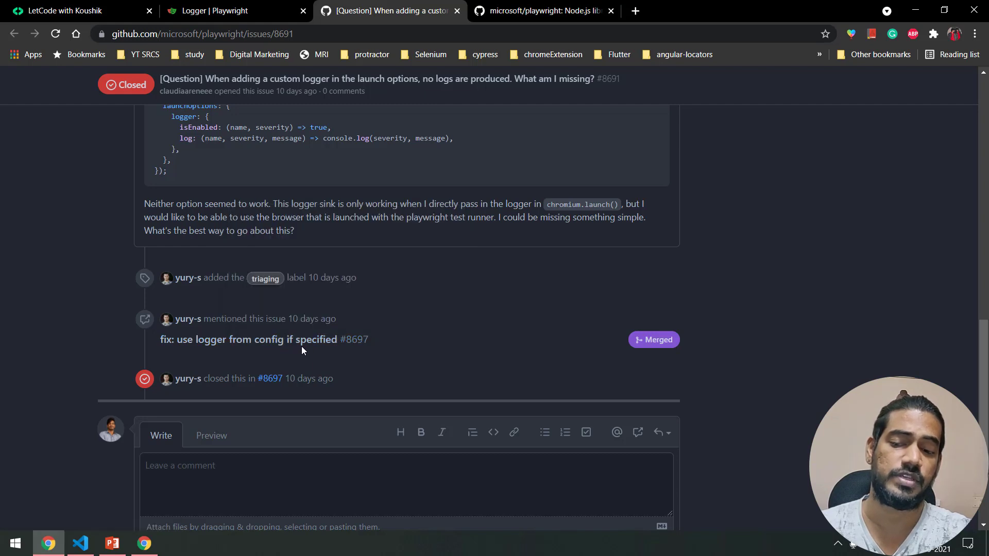
pyautogui.moveTo(270, 377)
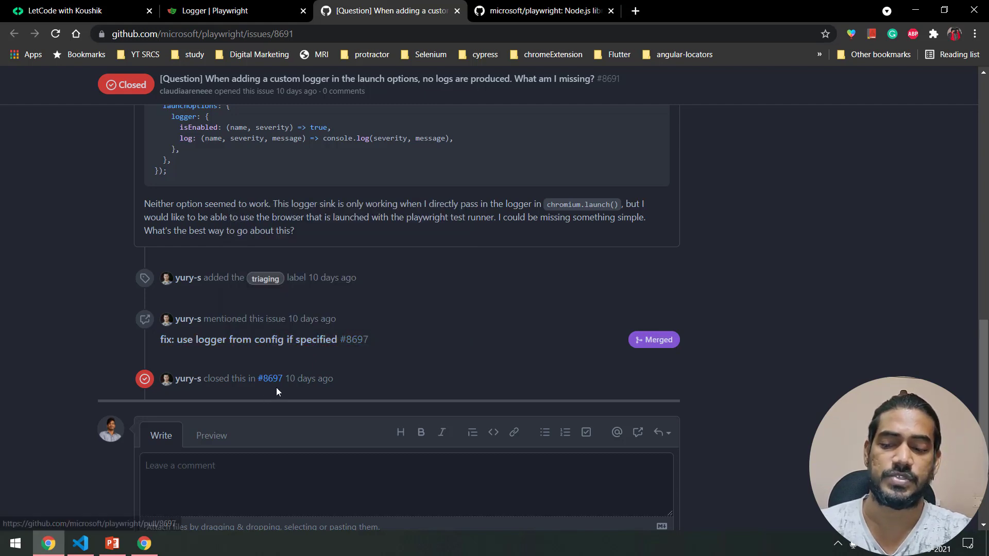
# Browse and close the playwright repository tab, then return to Visual Studio Code
pyautogui.click(542, 11)
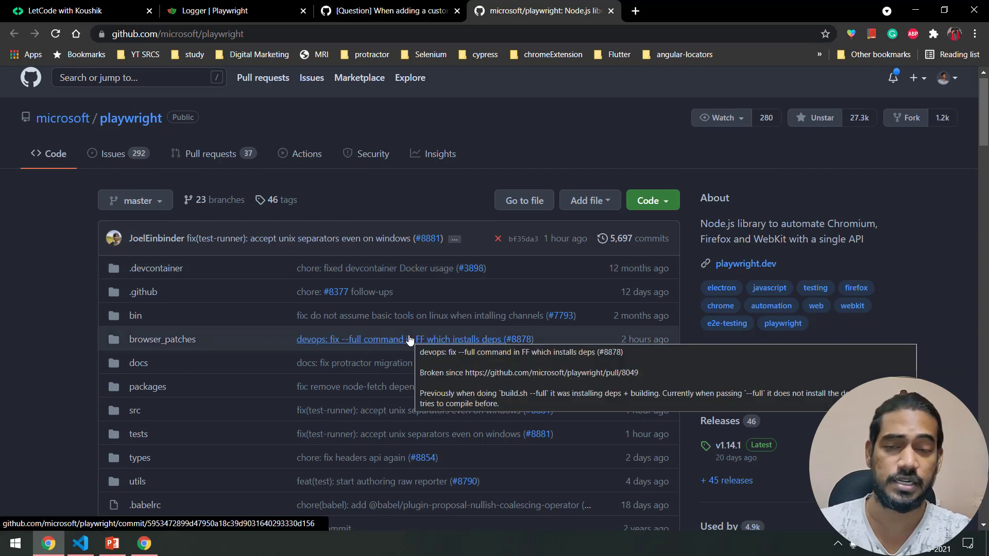
pyautogui.scroll(-3)
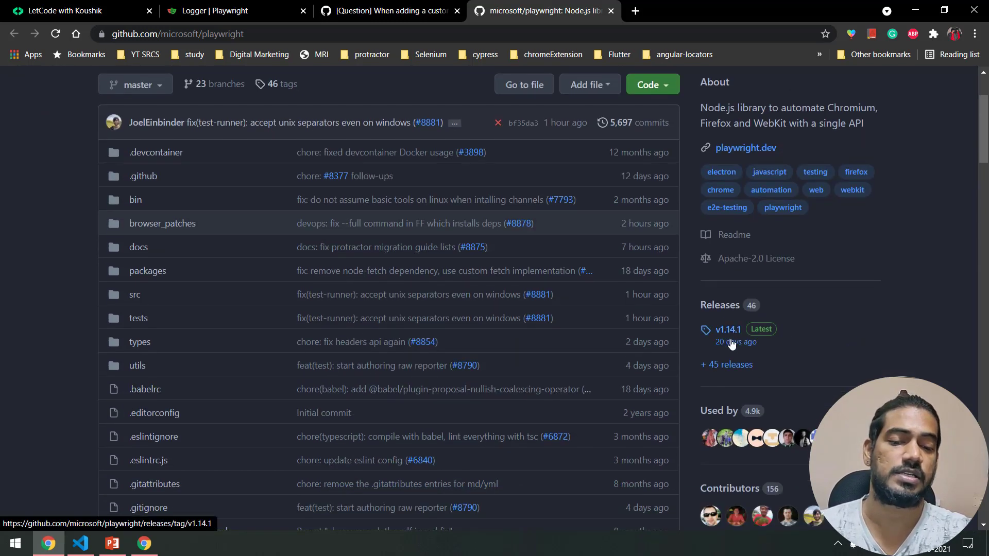
pyautogui.moveTo(761, 329)
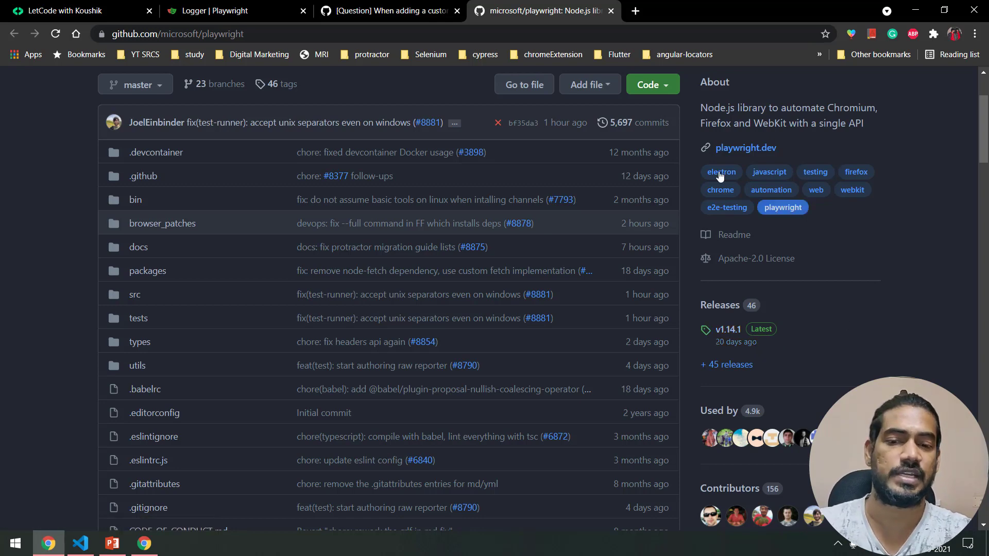
pyautogui.click(379, 11)
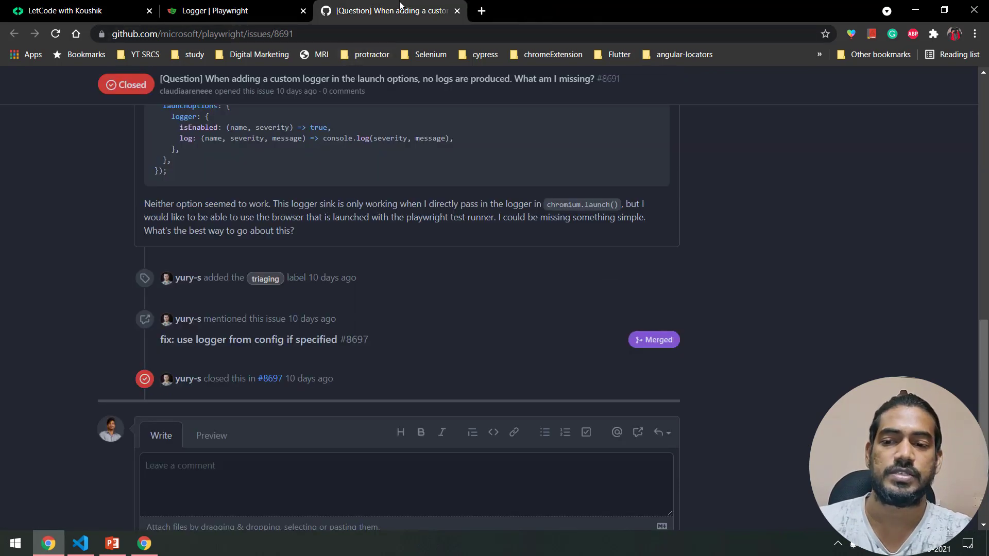
pyautogui.click(79, 543)
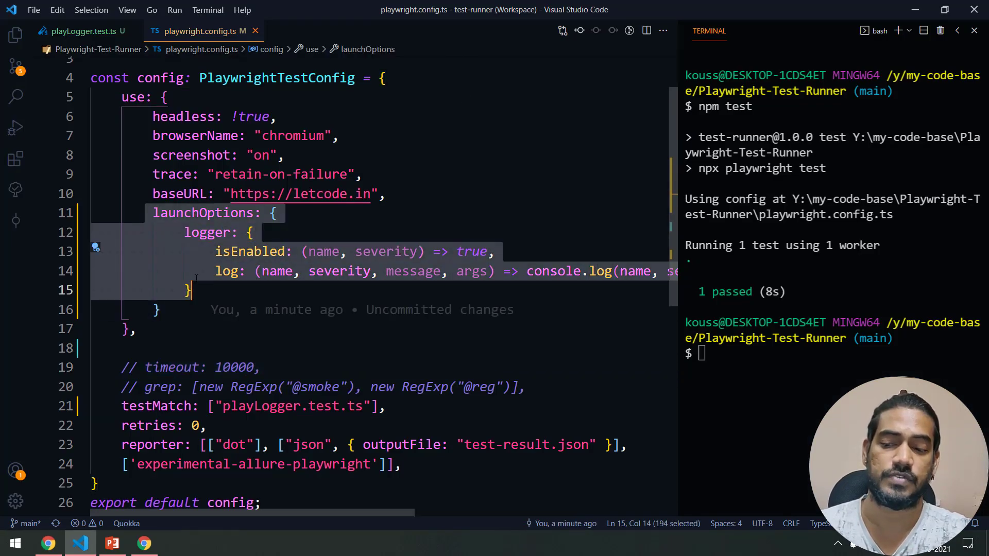
# Toggle line comments on the config's launchOptions logger block with Ctrl+/
pyautogui.press('ctrl+/')
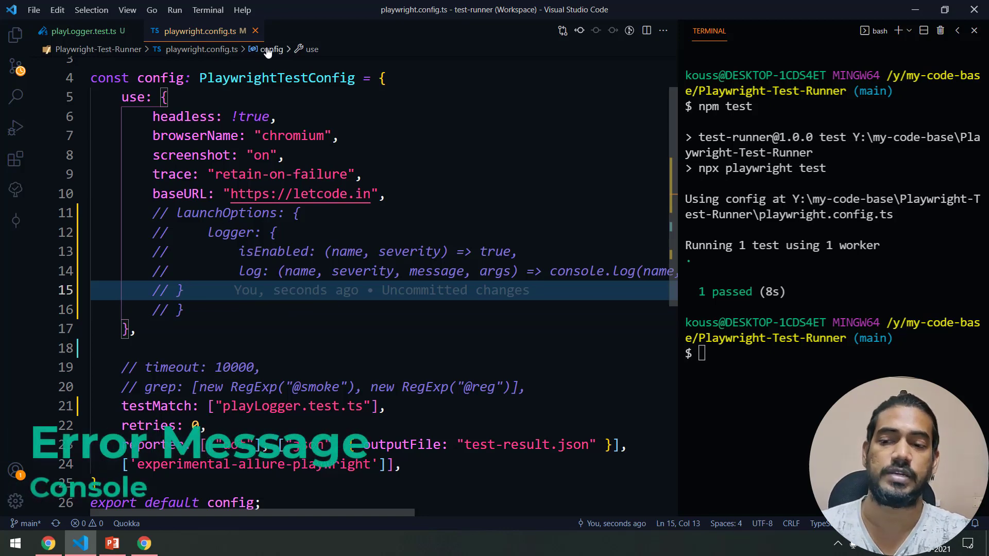
# Add a page.on('console', msg) listener to the Logger test that calls console.log(msg)
pyautogui.click(79, 31)
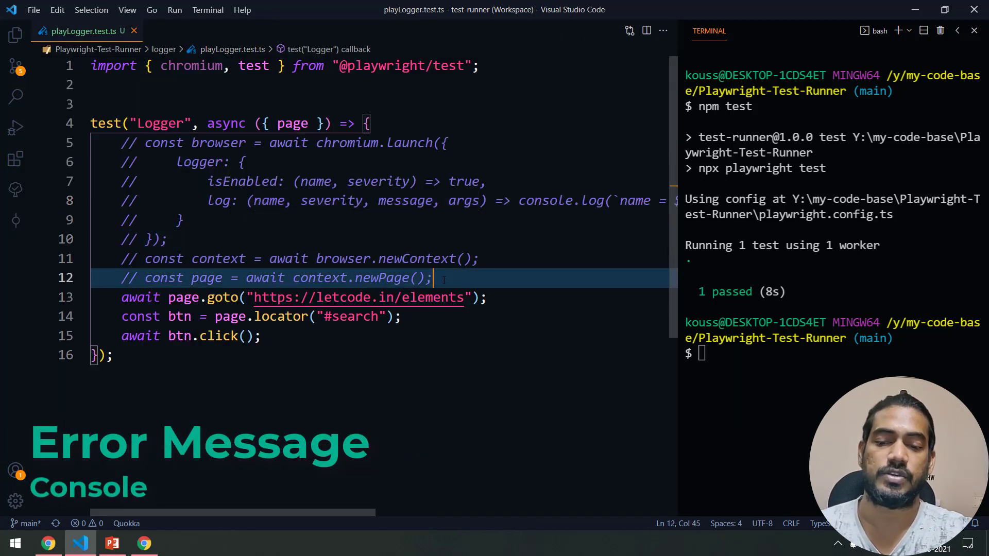
pyautogui.write('page/')
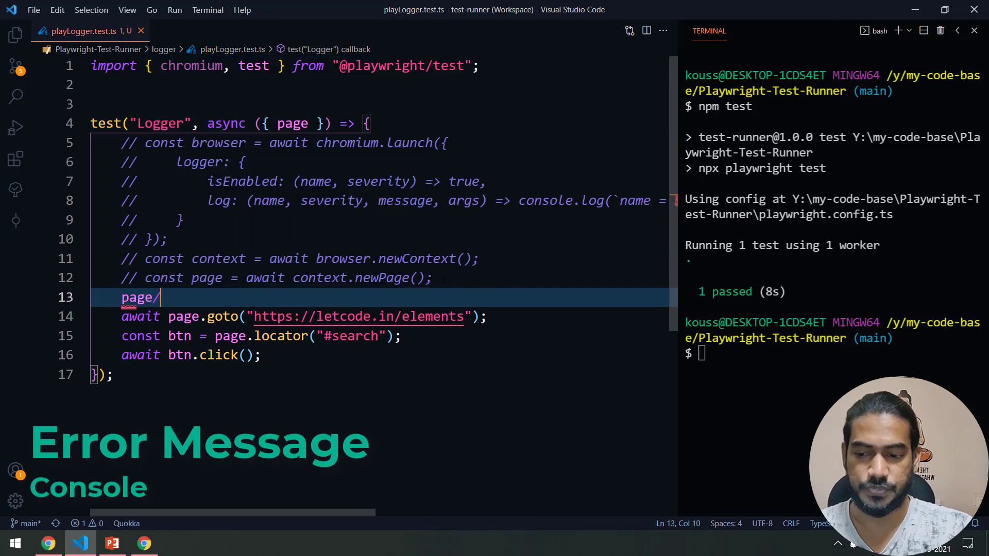
pyautogui.write('.on')
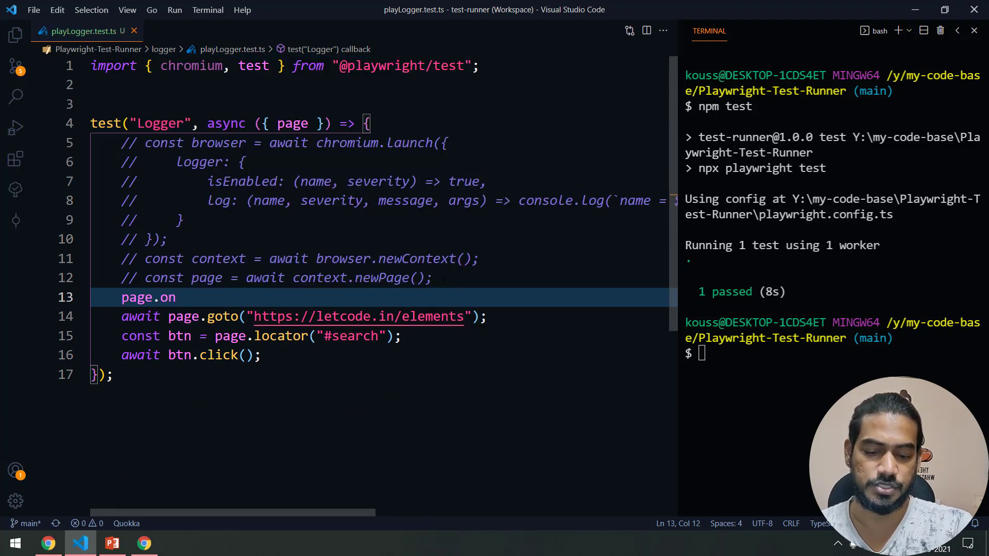
pyautogui.write('("")')
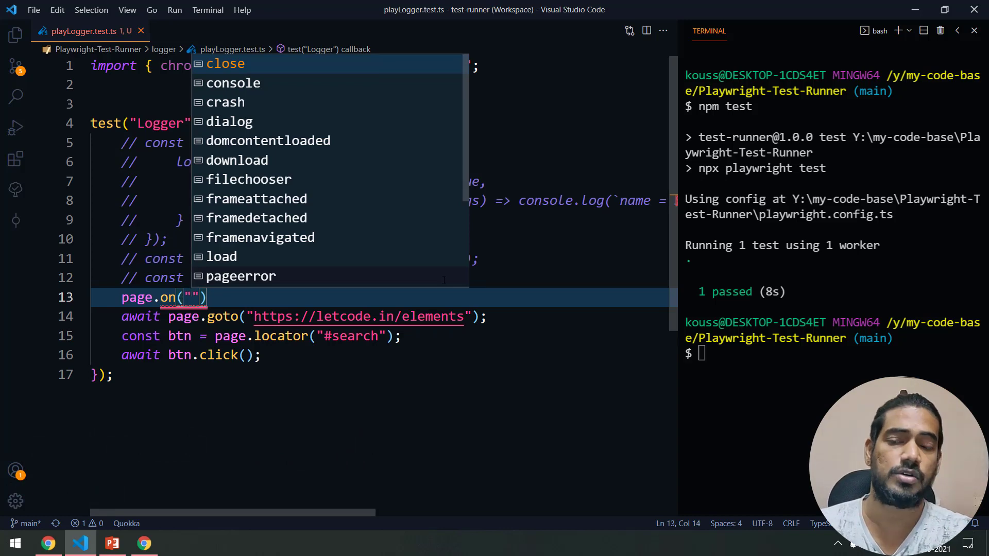
pyautogui.click(233, 83)
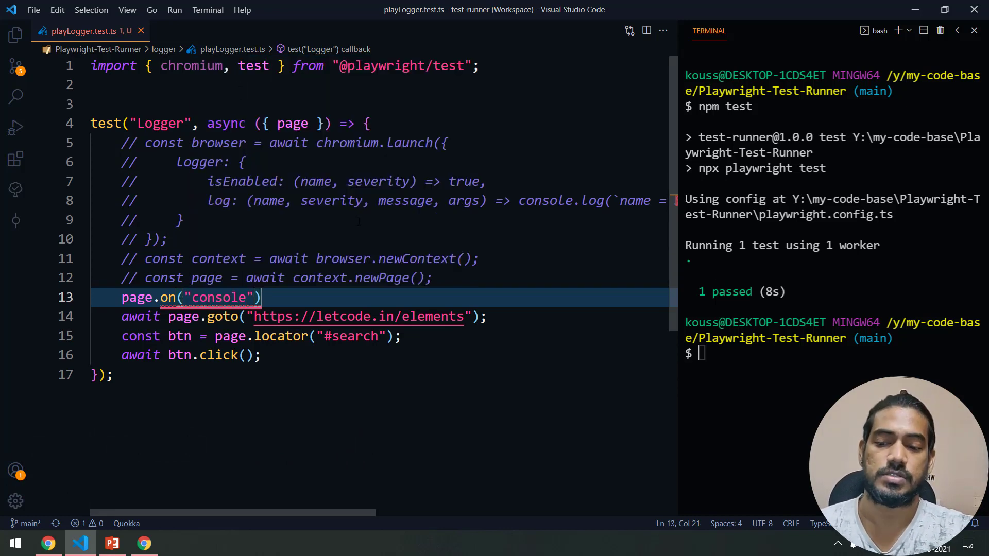
pyautogui.write(', msg => {')
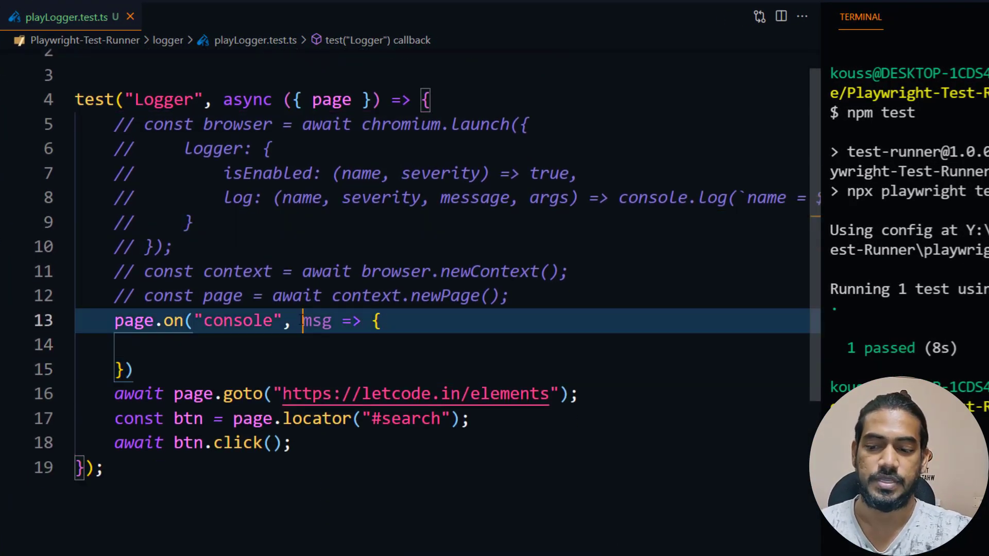
pyautogui.write('console.log();')
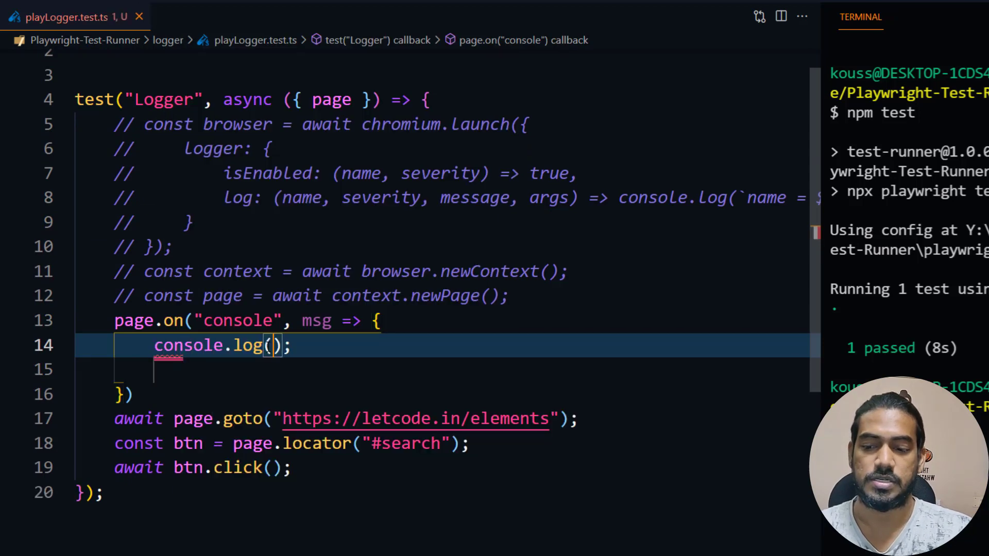
pyautogui.write('msg')
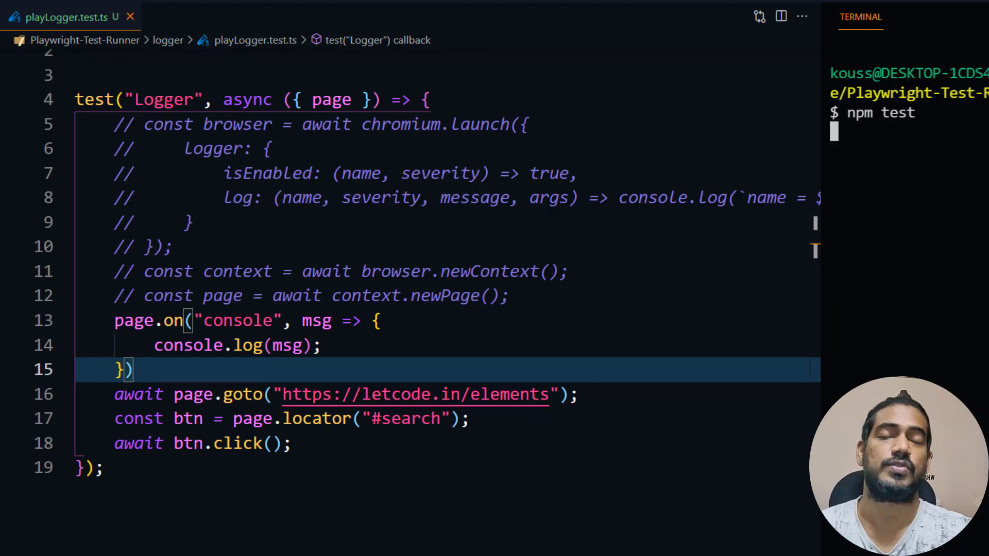
# Rerun npm test and review the slider-vertical warnings and failed resource load in the terminal
pyautogui.press('Return')
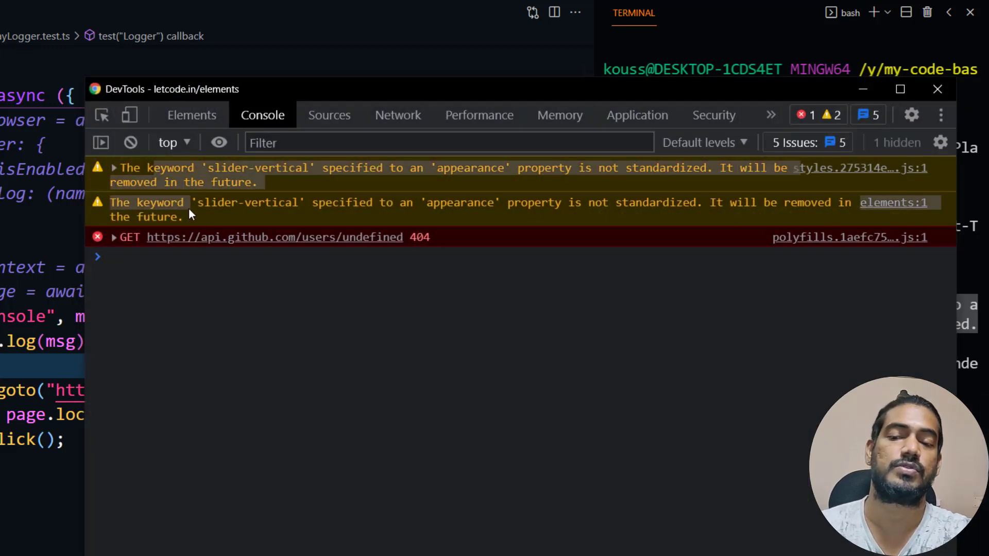
pyautogui.click(937, 89)
pyautogui.write('if(')
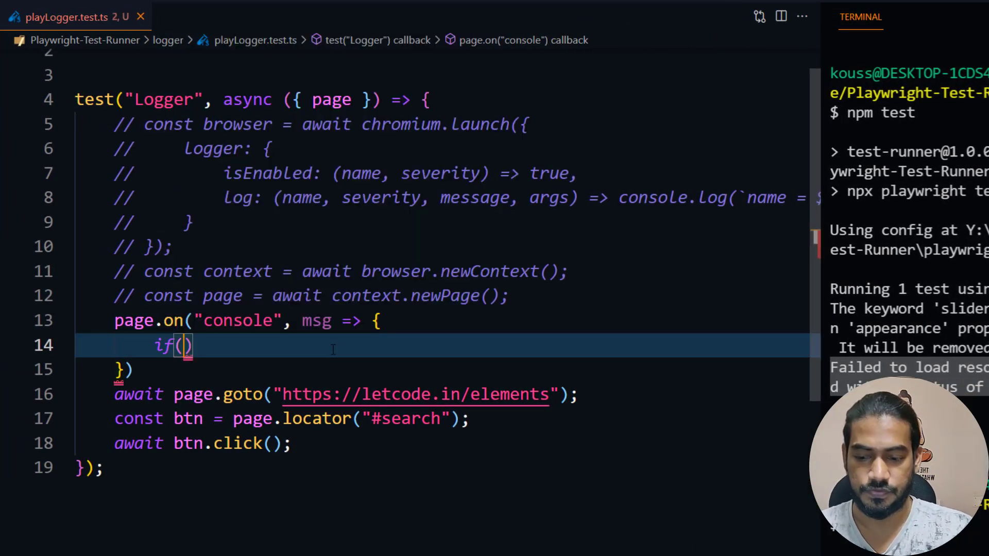
# Wrap the log in if (msg.type() == "error") printing msg.text(), then begin an await statement
pyautogui.write('msg.type(')
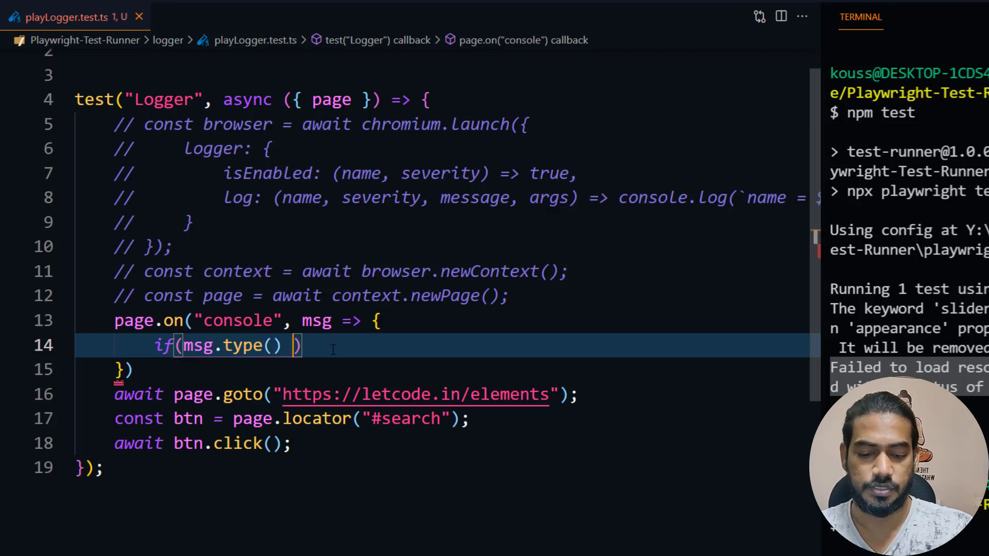
pyautogui.write('="erro"')
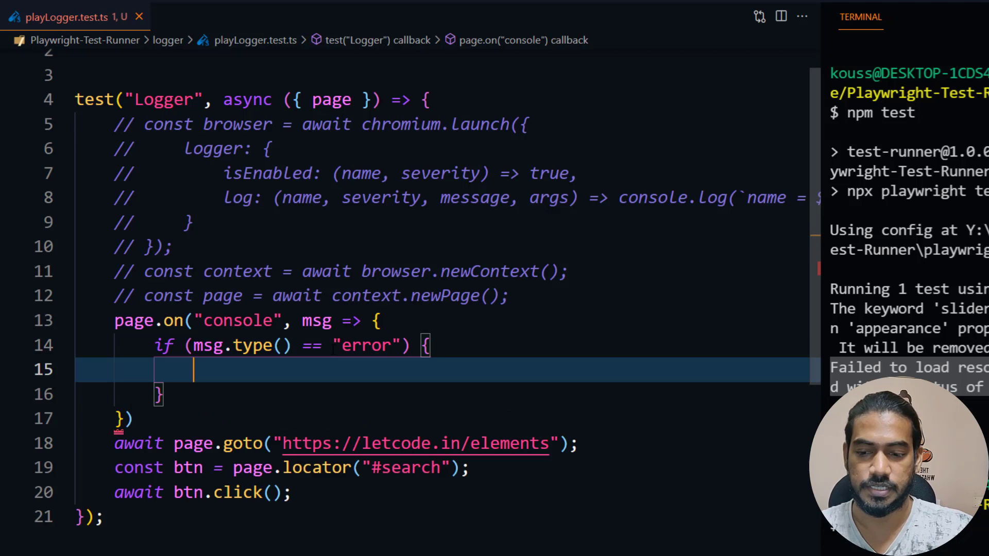
pyautogui.write('console.log();')
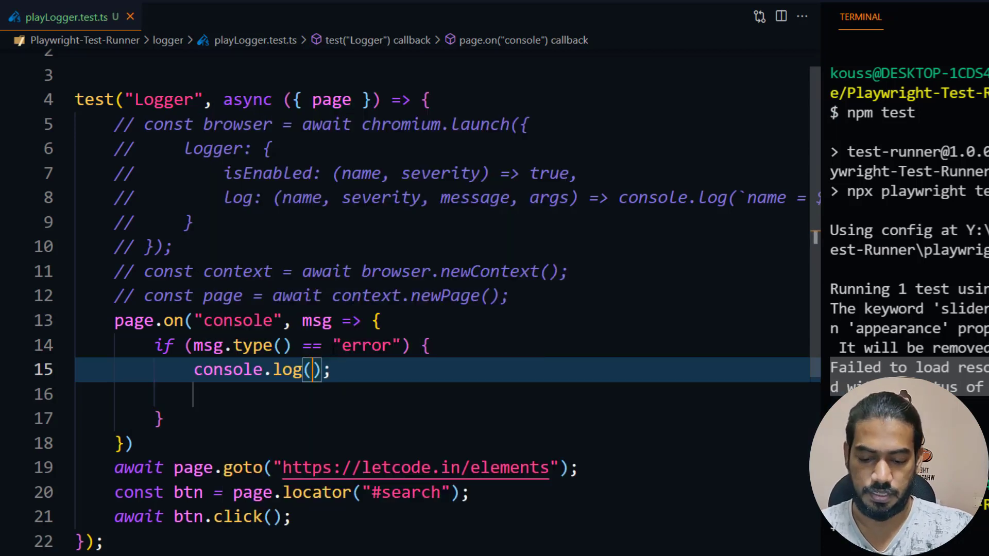
pyautogui.write('msg.text(')
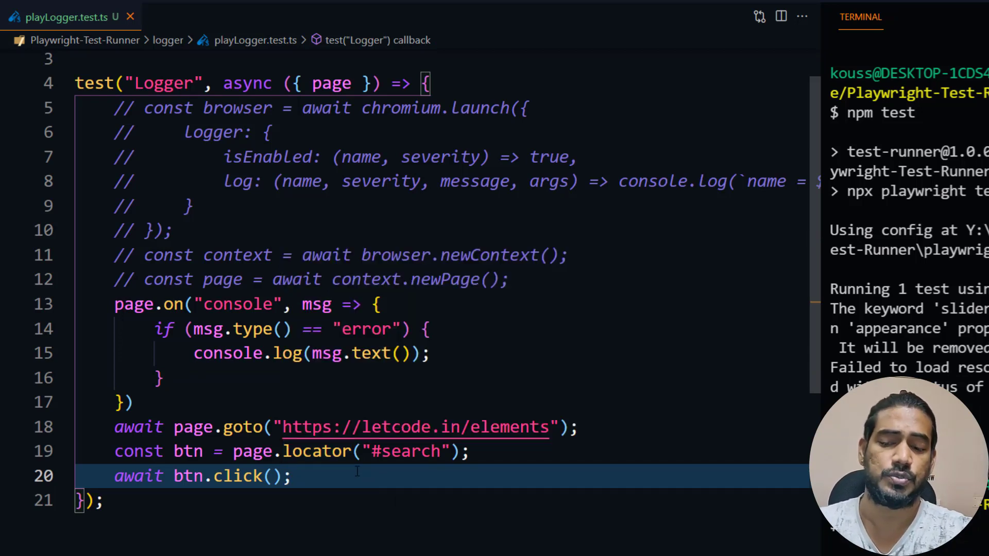
pyautogui.write('await')
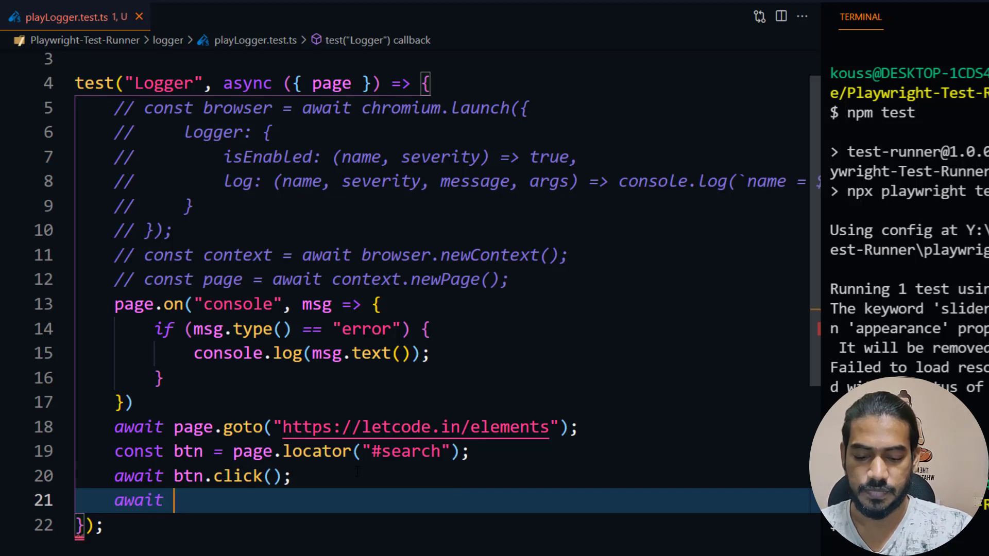
pyautogui.write('page.goto')
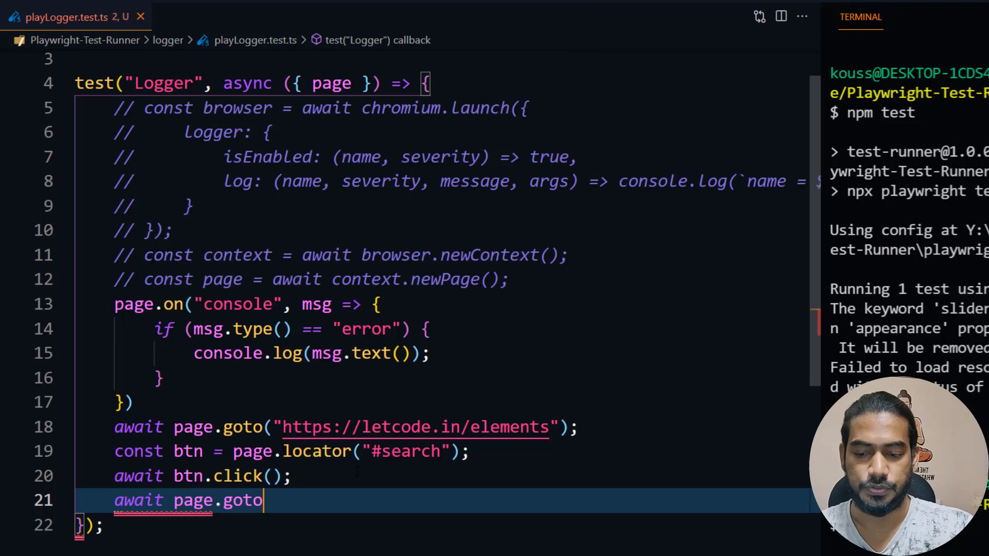
pyautogui.write('("")')
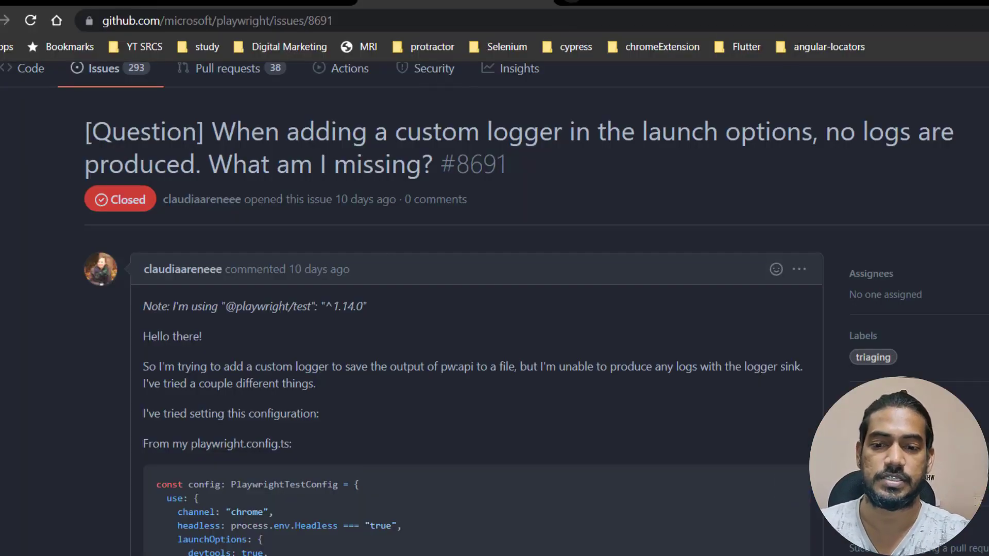
pyautogui.write('amazon.in')
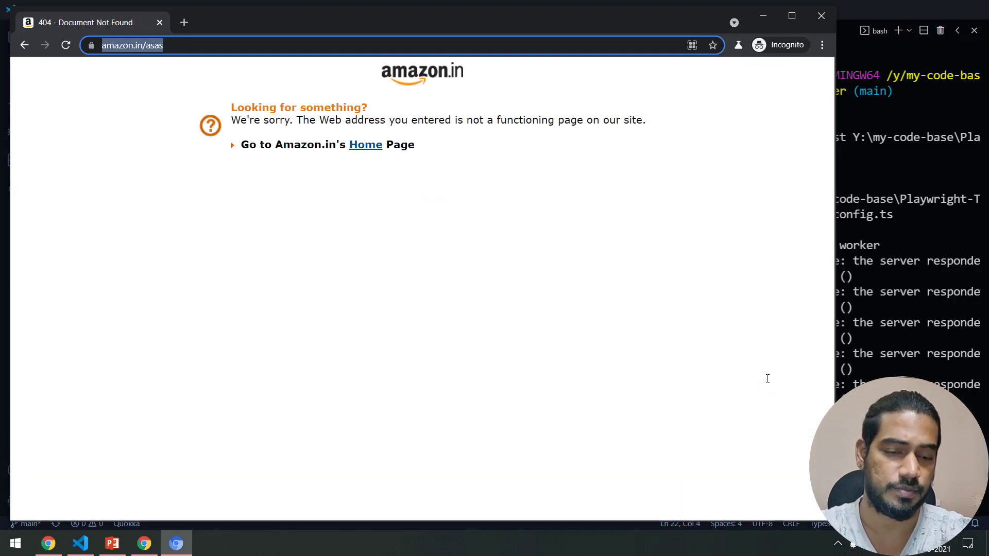
# Return to the test file and highlight the page.on console listener block, then deselect it
pyautogui.click(79, 543)
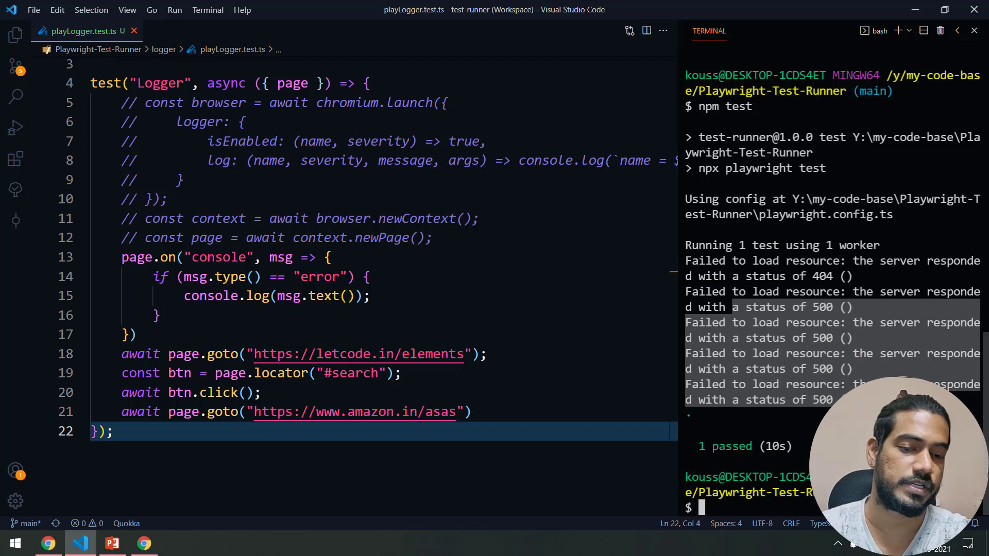
pyautogui.click(159, 258)
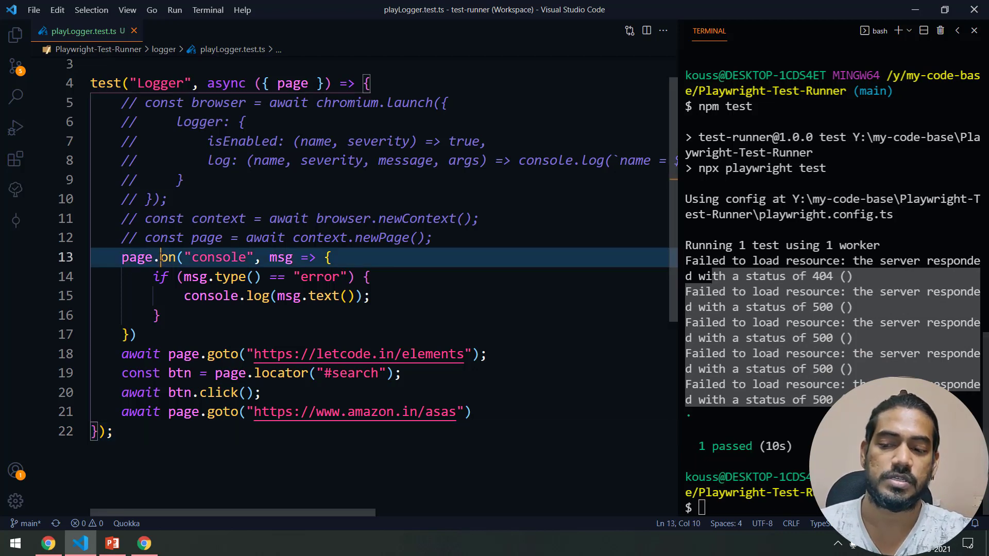
pyautogui.doubleClick(136, 258)
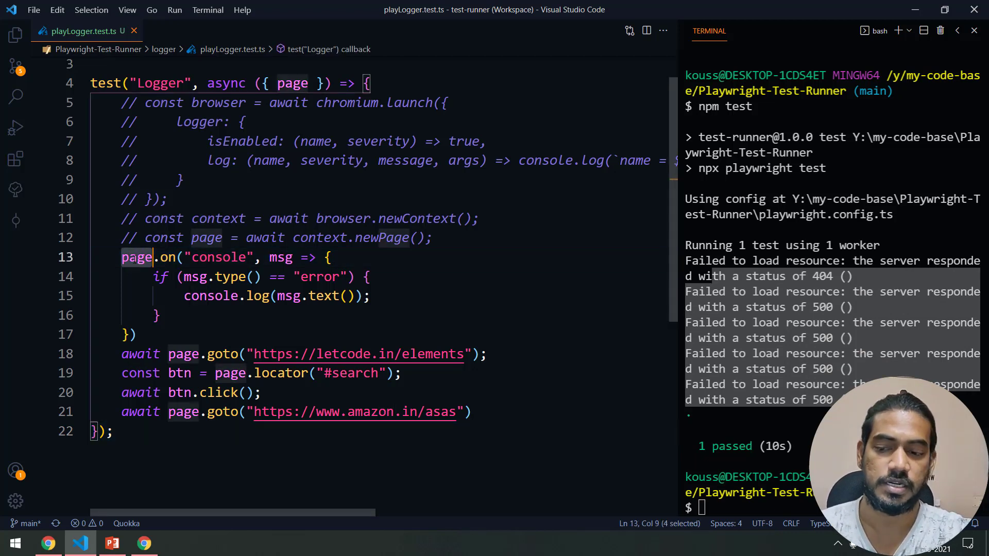
pyautogui.click(366, 276)
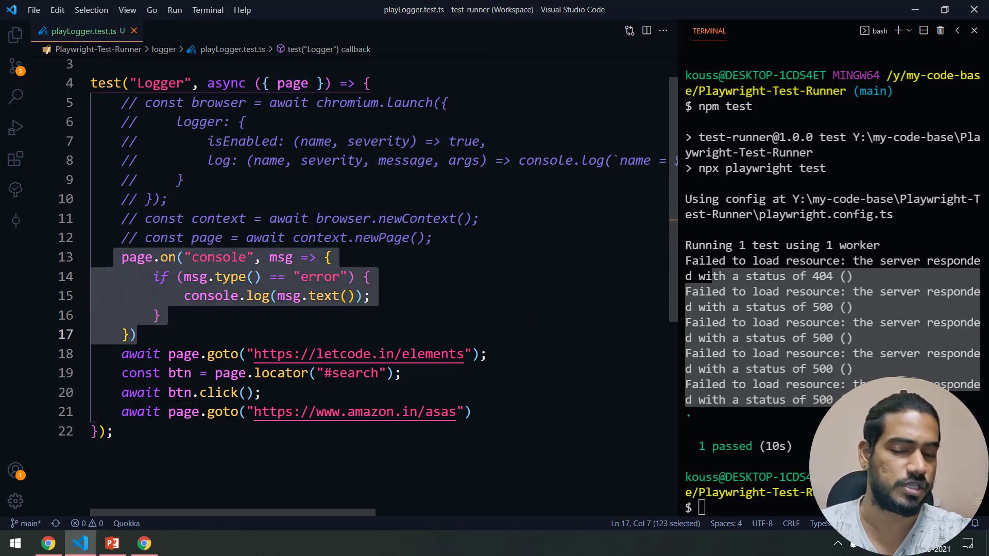
pyautogui.click(158, 316)
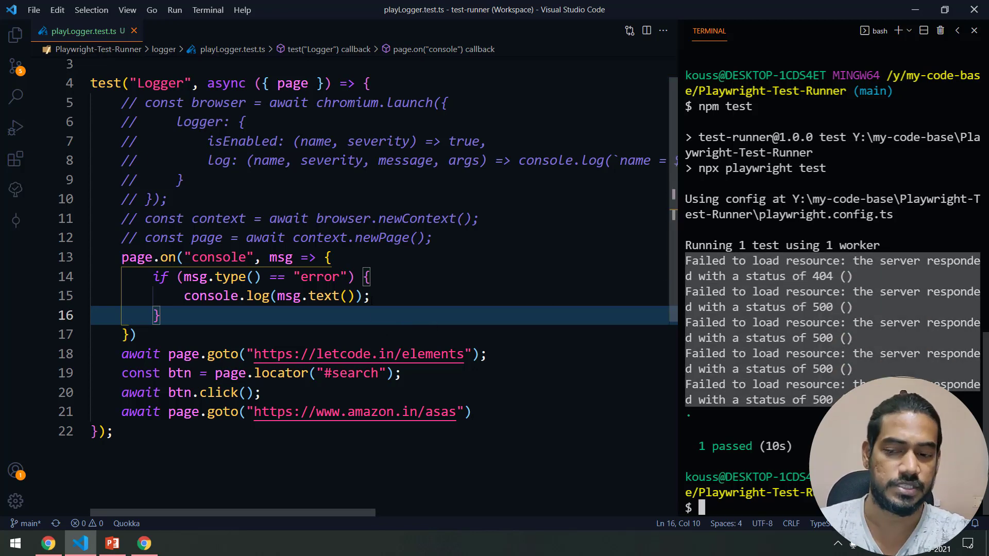
# Declare const consoleLogs = [] and push msg.text() into it inside the error check
pyautogui.write('co')
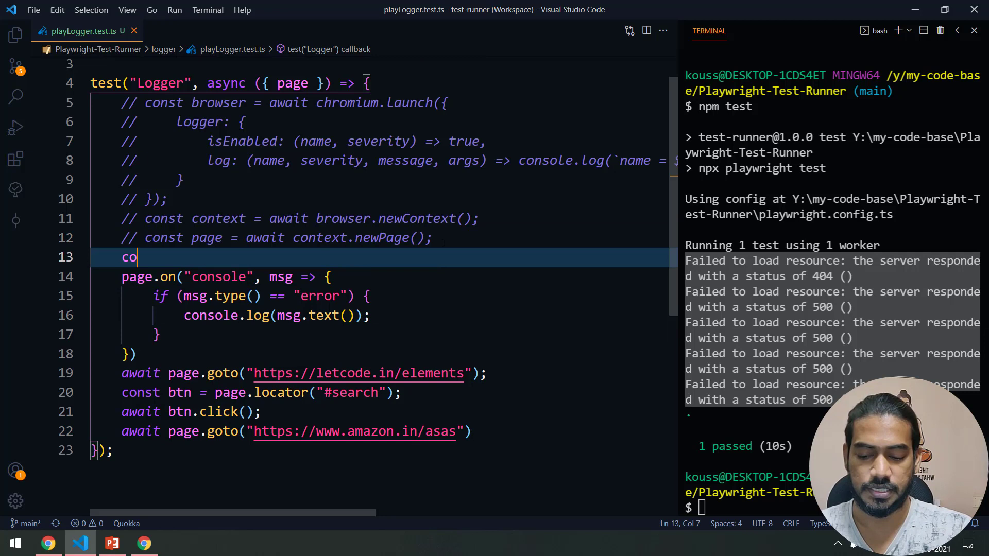
pyautogui.write('nst lo')
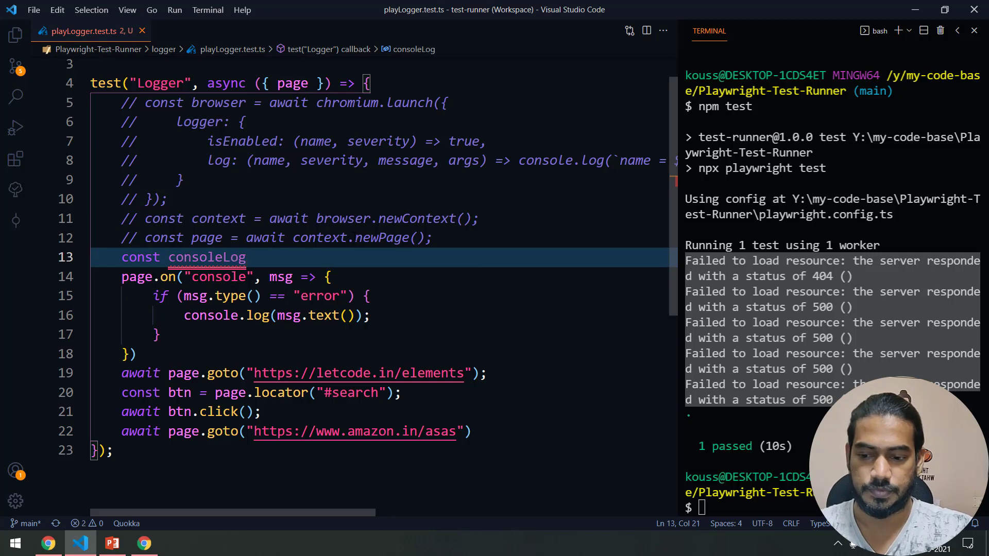
pyautogui.write('s = [];')
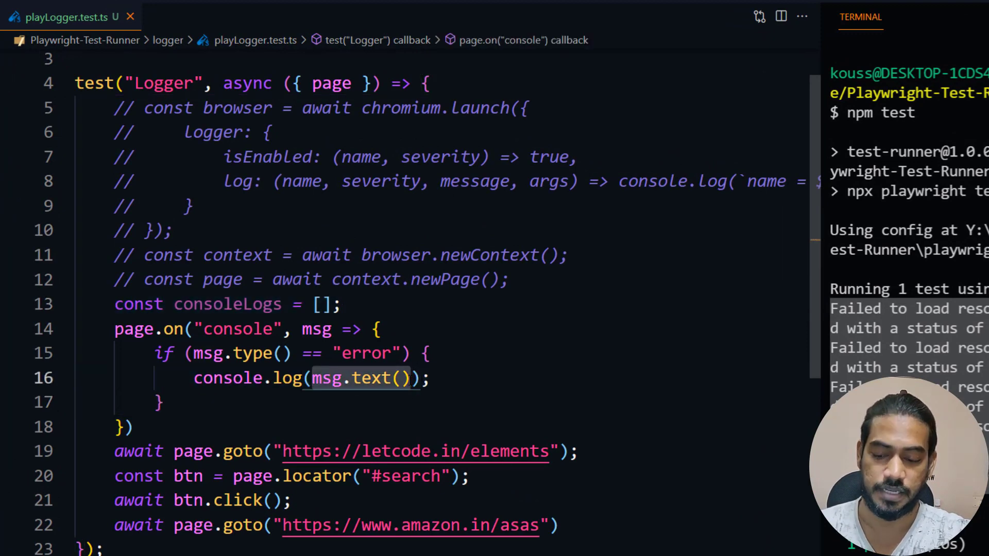
pyautogui.write('co')
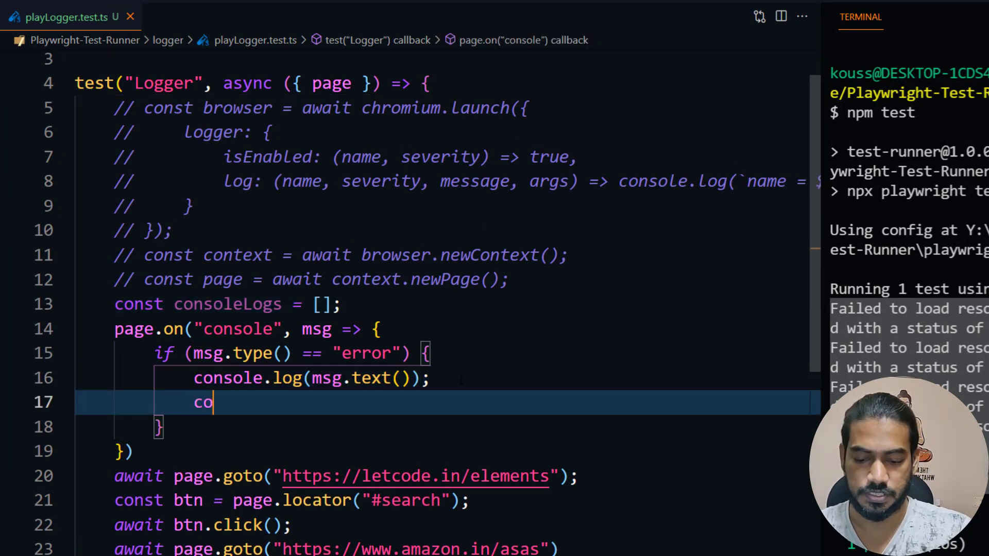
pyautogui.write('nsoleLogs.push')
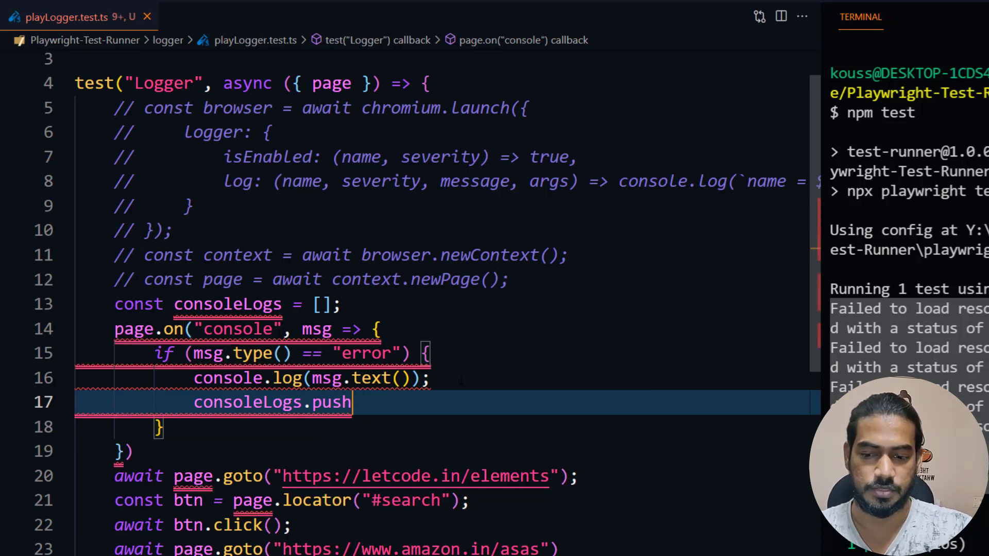
pyautogui.write('(msg.text());')
pyautogui.write('//')
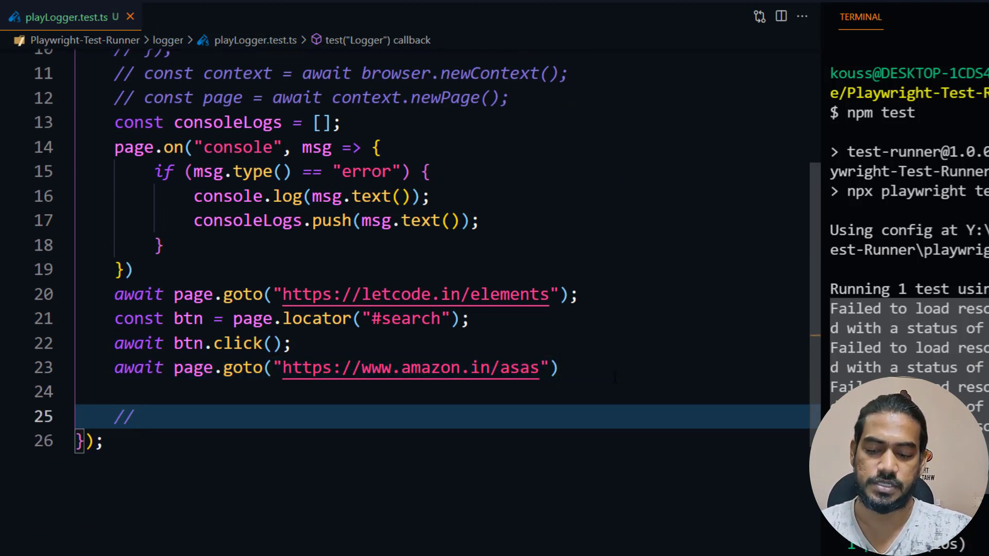
# Add the comment "write the logs to the winston Logger" in the listener
pyautogui.write('write the')
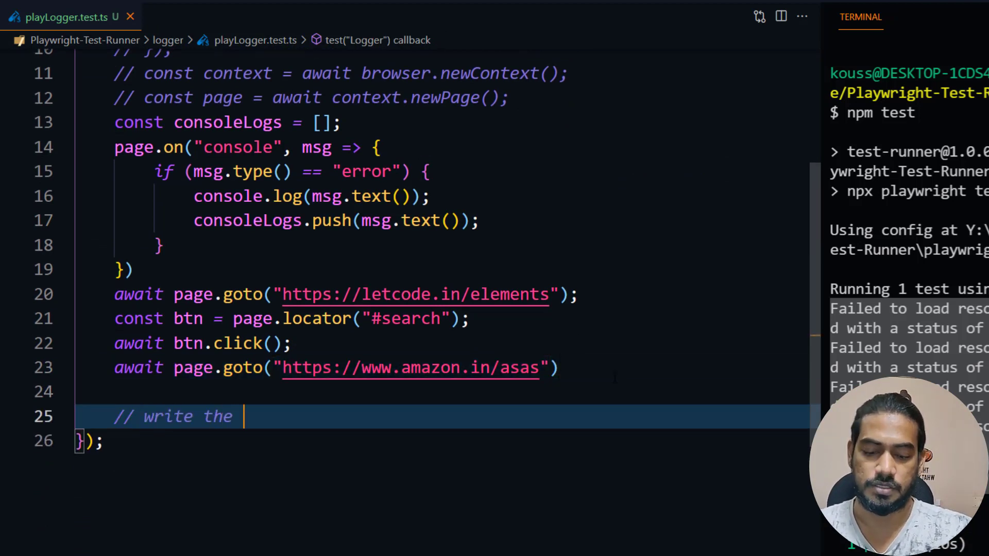
pyautogui.write('logs to')
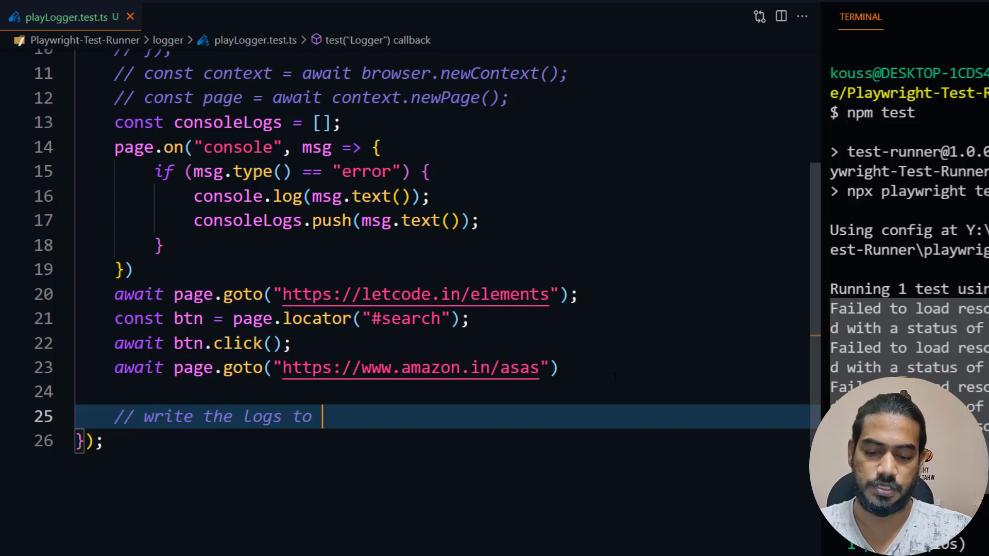
pyautogui.write('the')
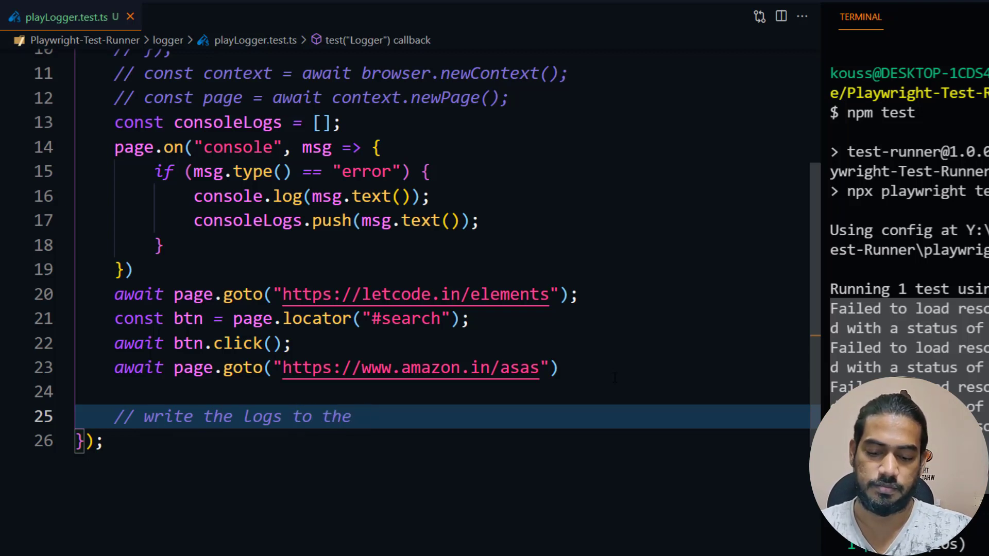
pyautogui.write('winston')
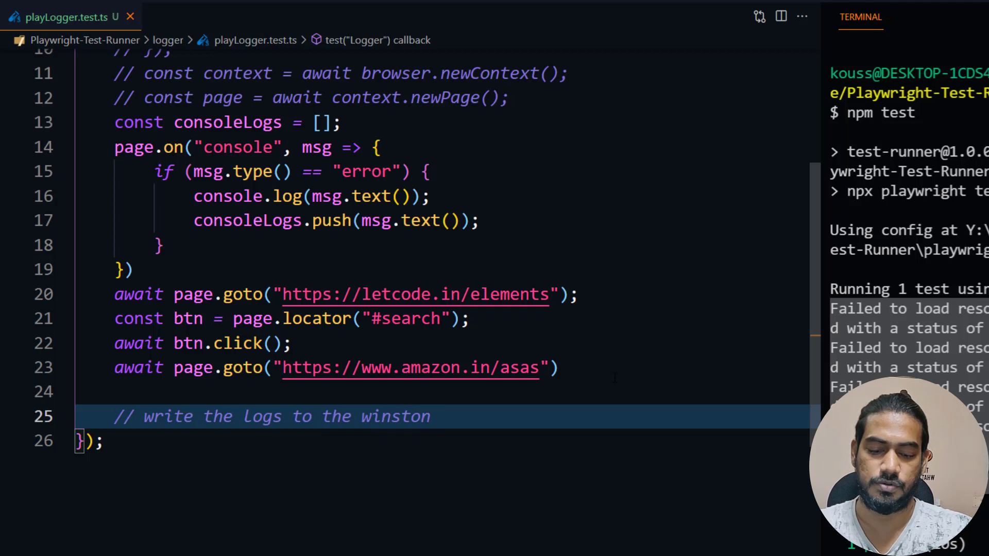
pyautogui.write('Logger')
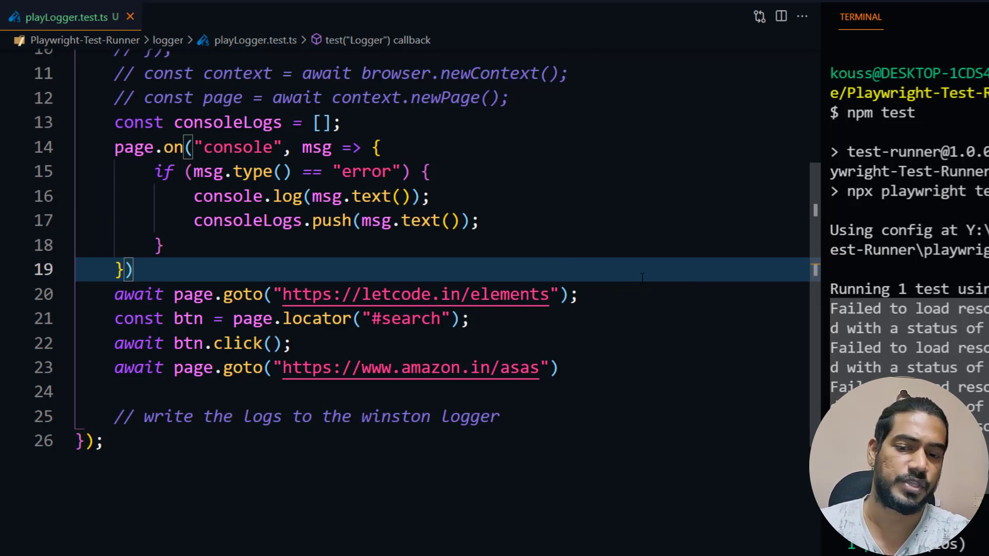
pyautogui.scroll(3)
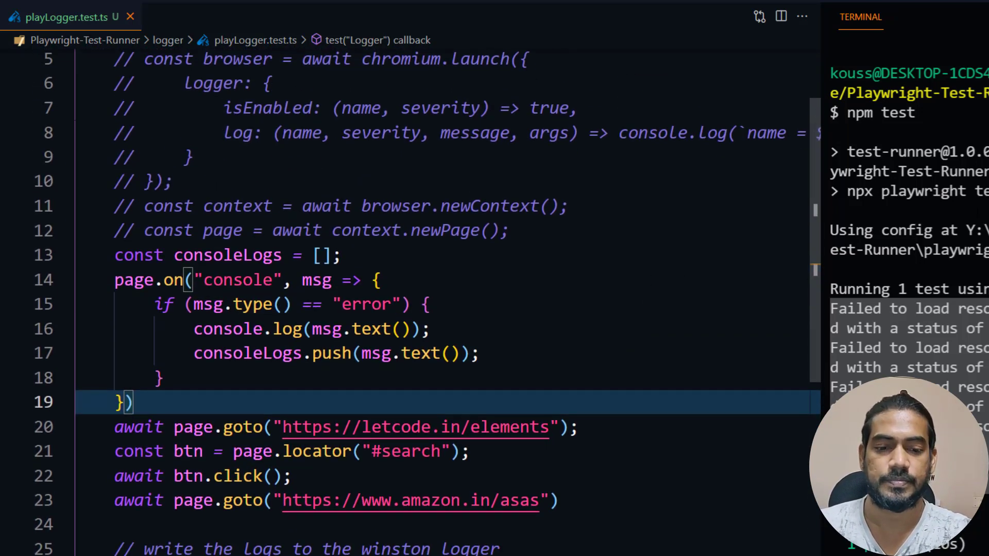